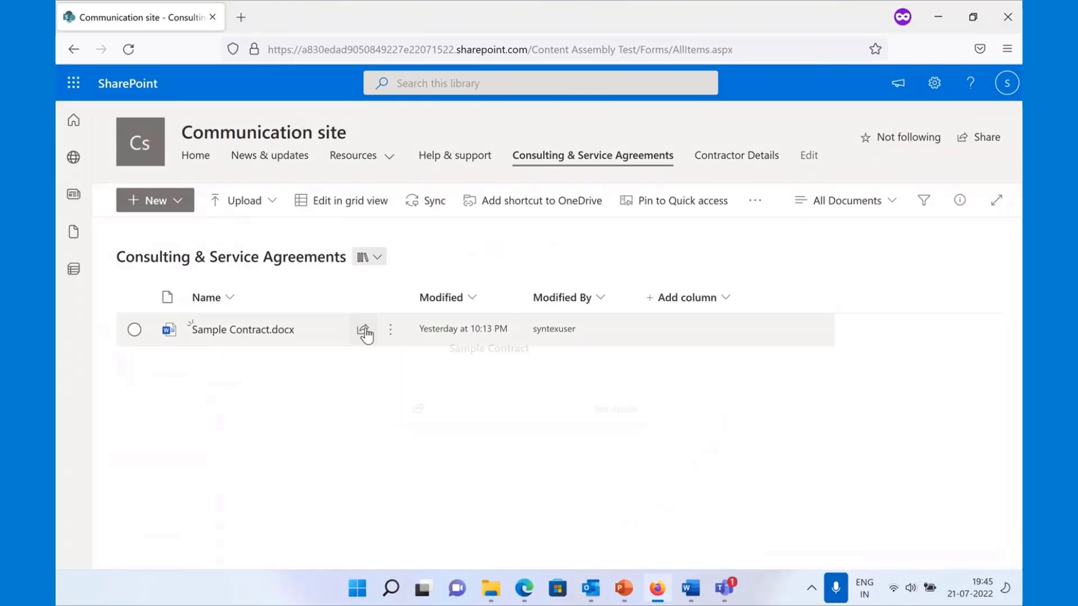
{"action": "mouse_move", "coordinate": [273, 426]}
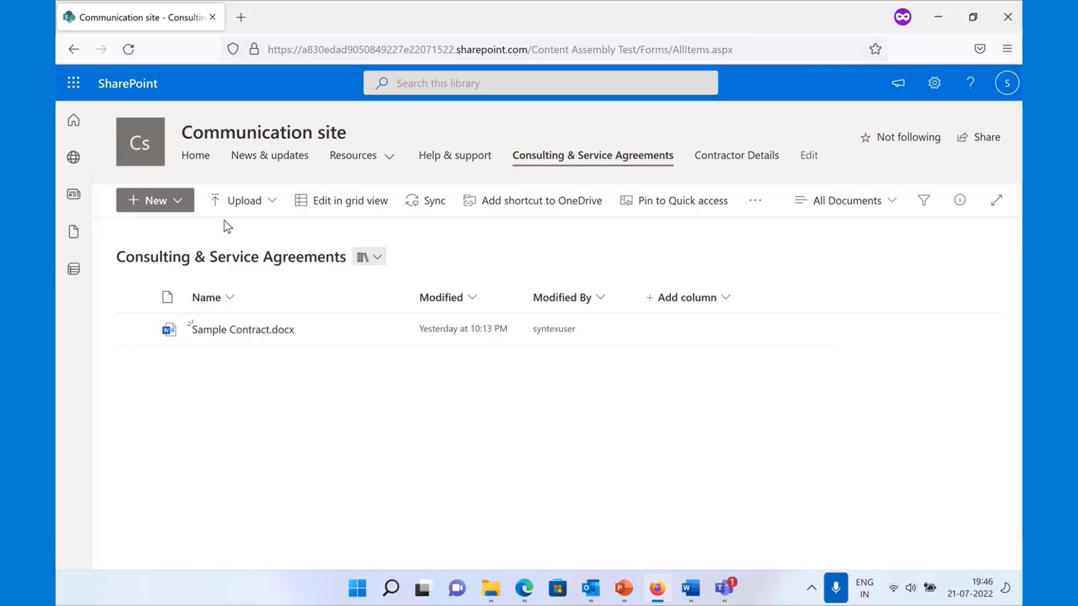
{"action": "mouse_move", "coordinate": [237, 247]}
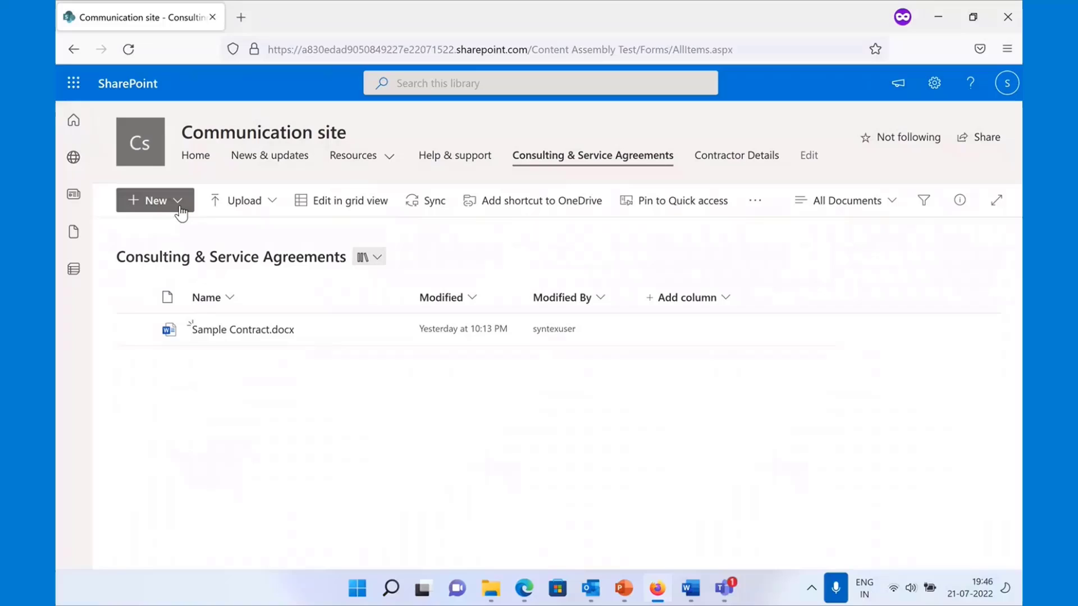
- Create a modern template from Sample Contract.docx in the Consulting & Service Agreements library
{"action": "left_click", "coordinate": [149, 200]}
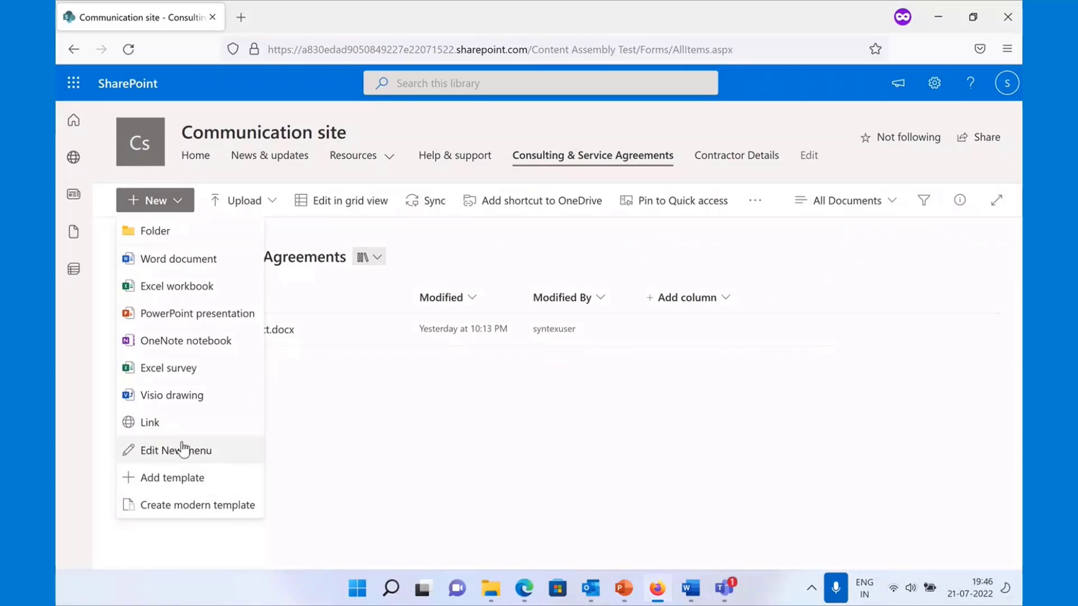
{"action": "mouse_move", "coordinate": [178, 512]}
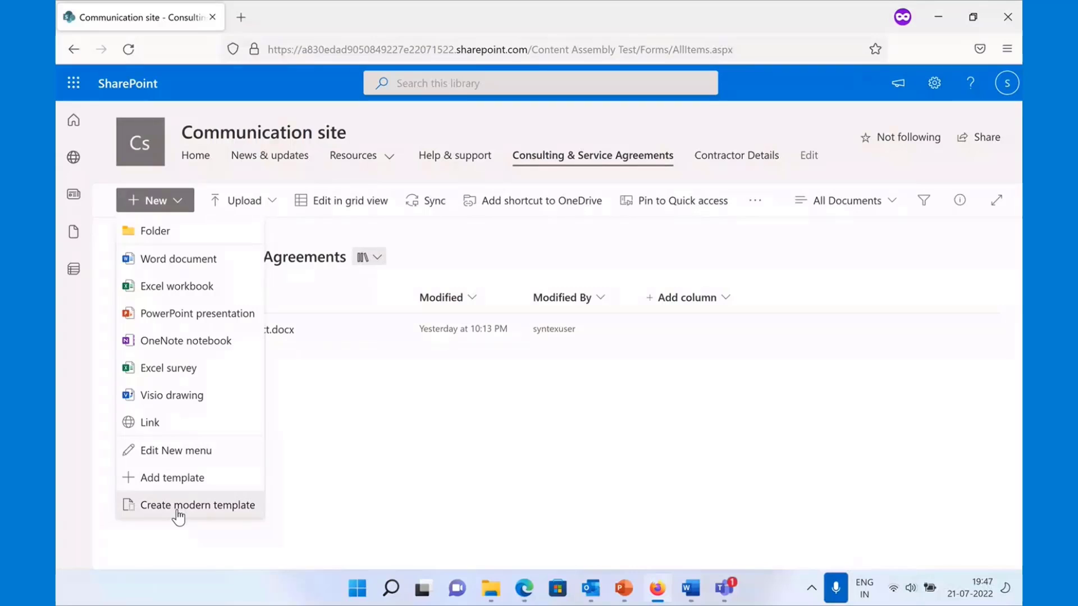
{"action": "left_click", "coordinate": [197, 504]}
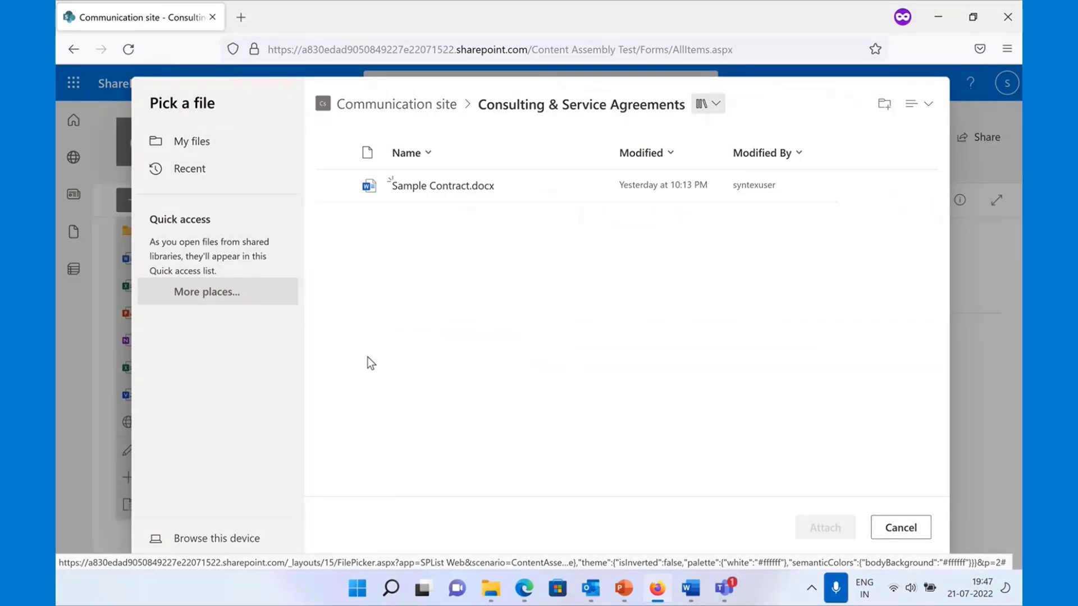
{"action": "mouse_move", "coordinate": [252, 557]}
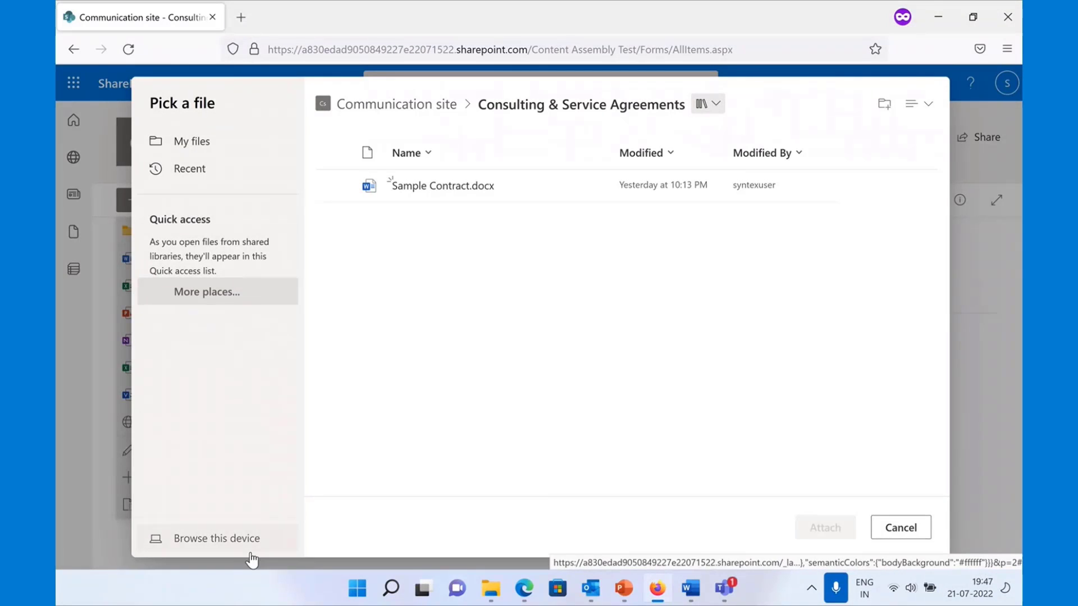
{"action": "left_click", "coordinate": [443, 185]}
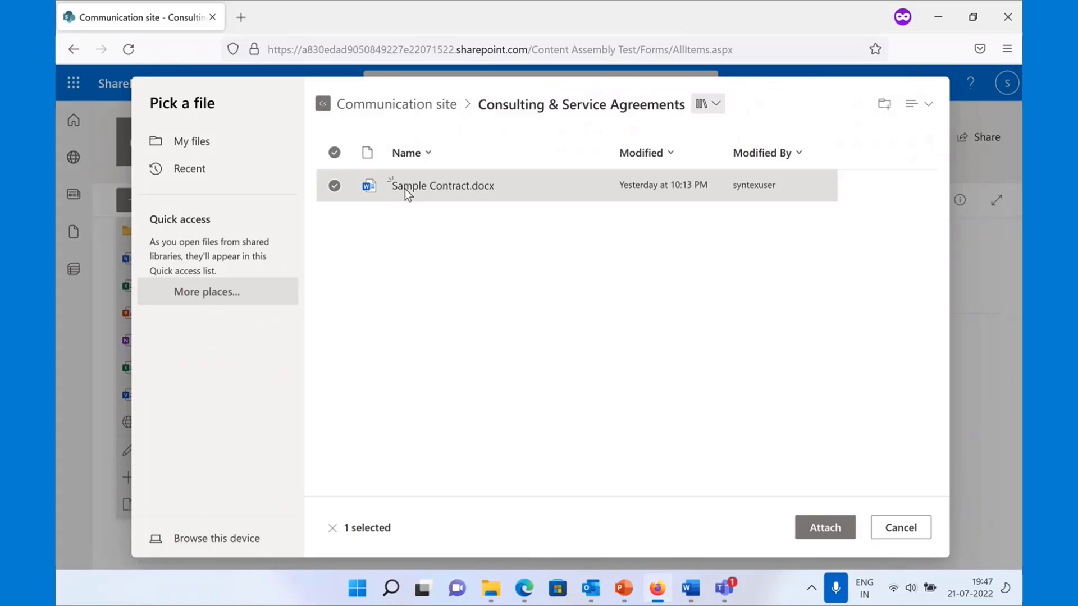
{"action": "mouse_move", "coordinate": [1001, 462]}
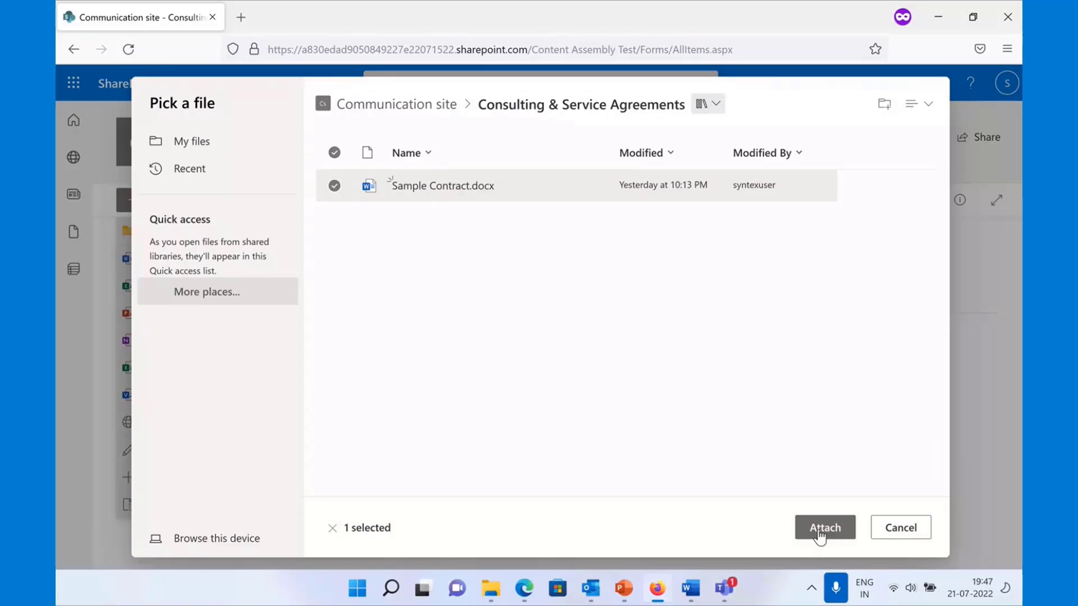
{"action": "left_click", "coordinate": [824, 527]}
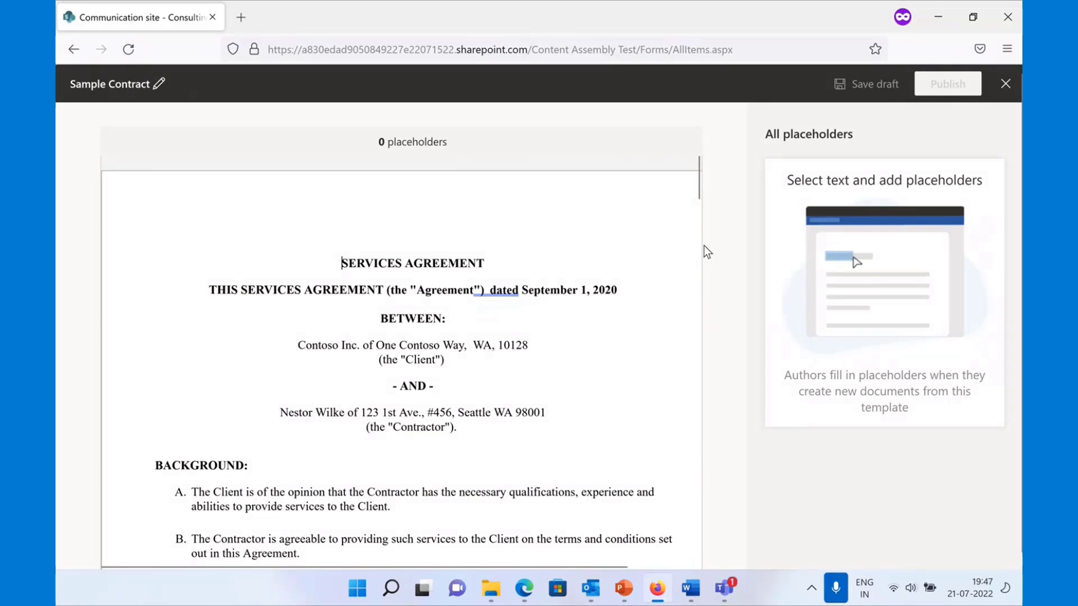
{"action": "mouse_move", "coordinate": [708, 210]}
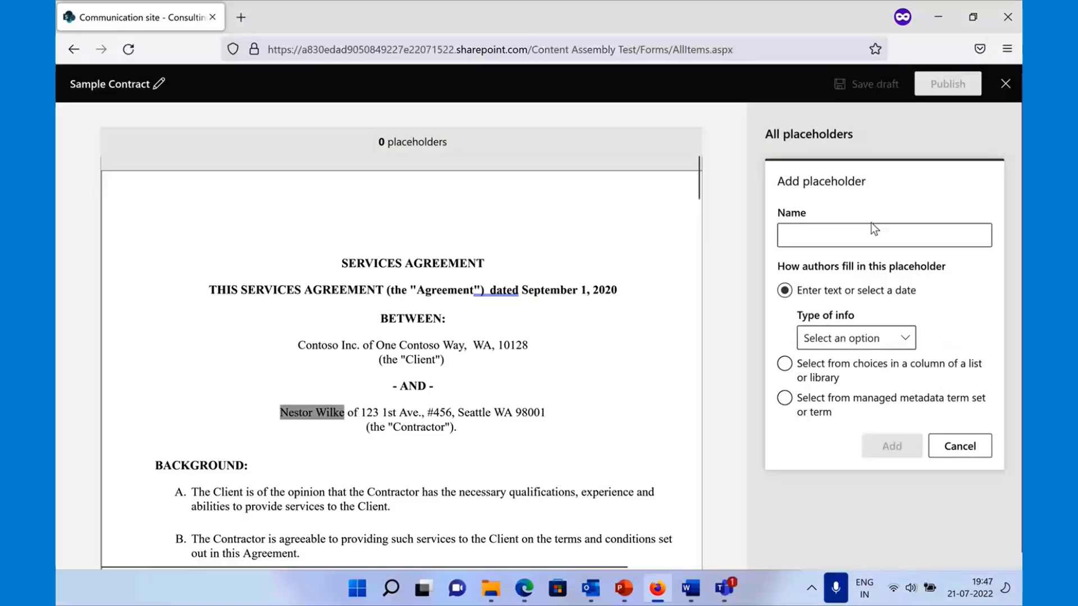
- Name the placeholder Contractor Name and have authors pick values from a list column
{"action": "type", "text": "C"}
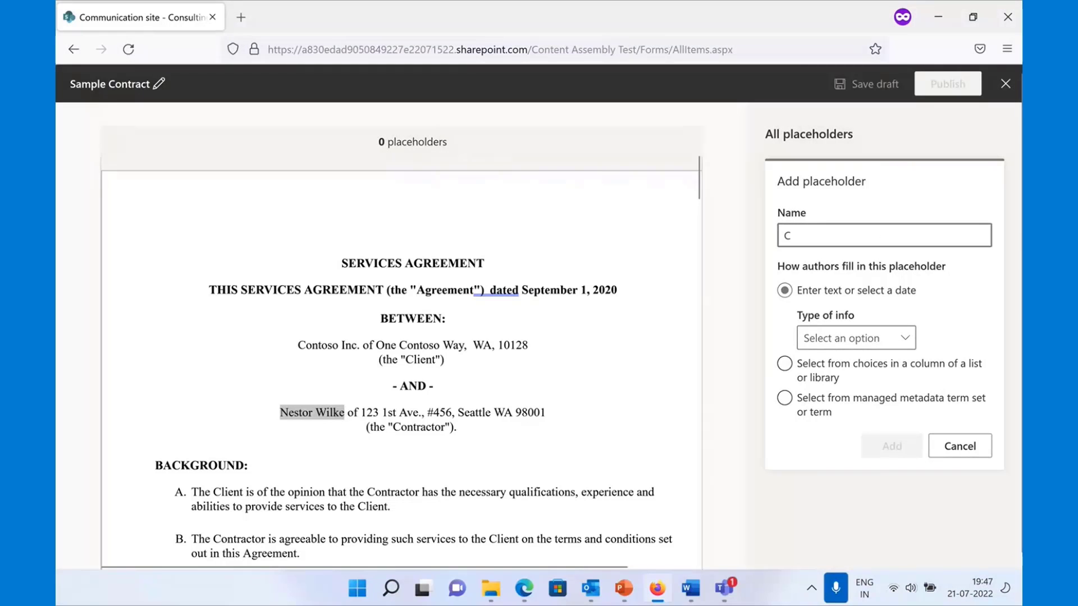
{"action": "type", "text": "ontractor Na"}
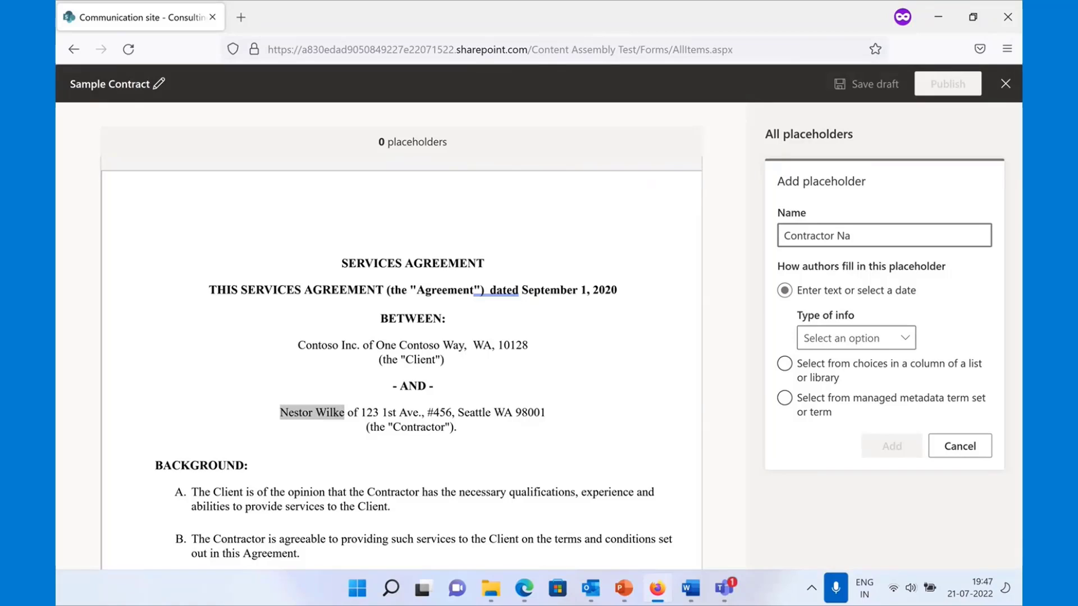
{"action": "type", "text": "me"}
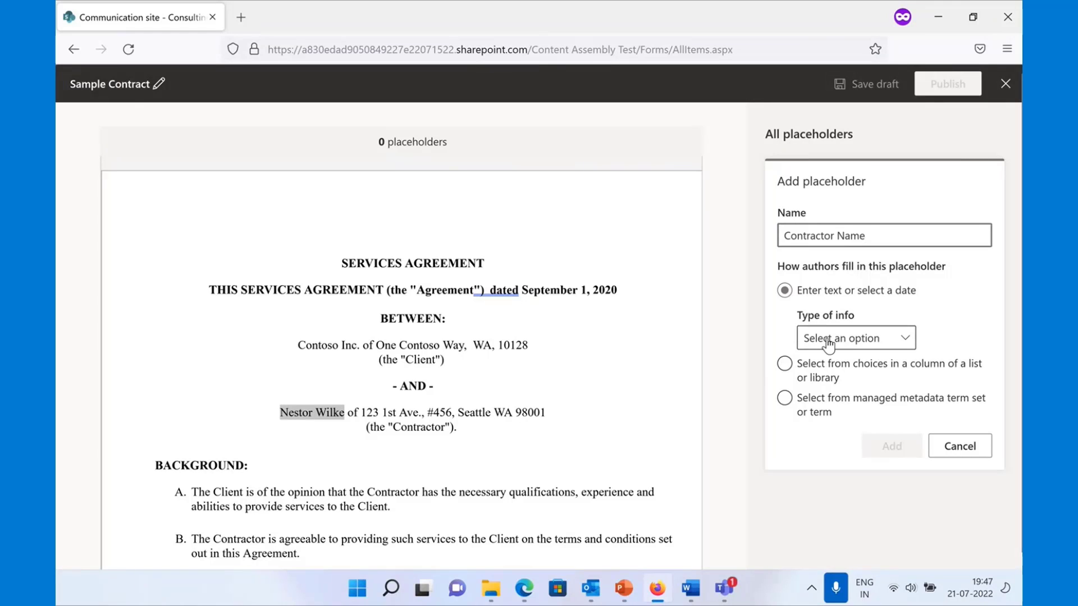
{"action": "mouse_move", "coordinate": [852, 341]}
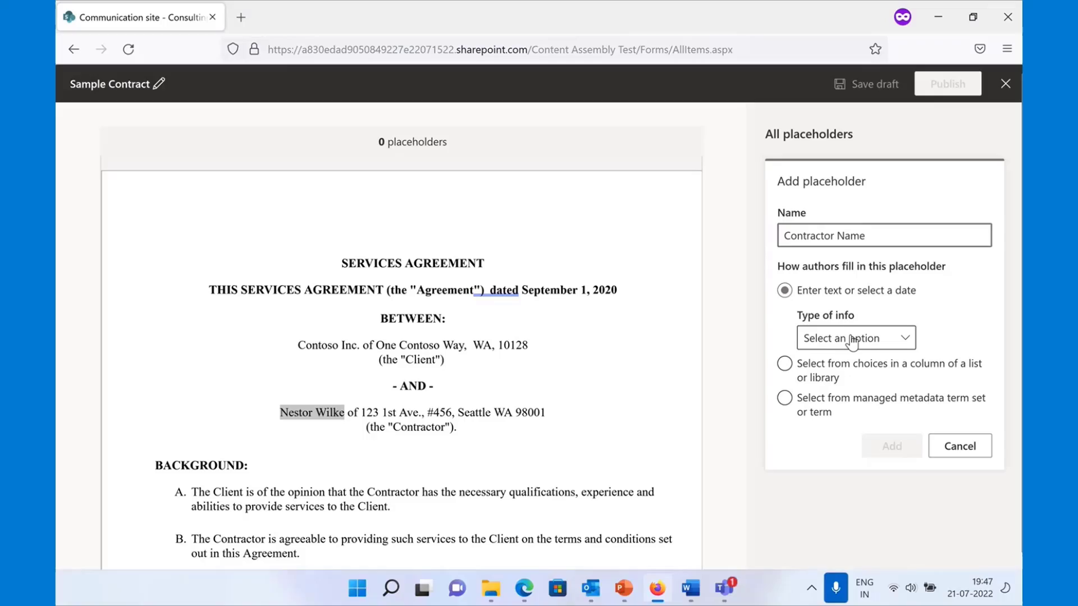
{"action": "left_click", "coordinate": [883, 235]}
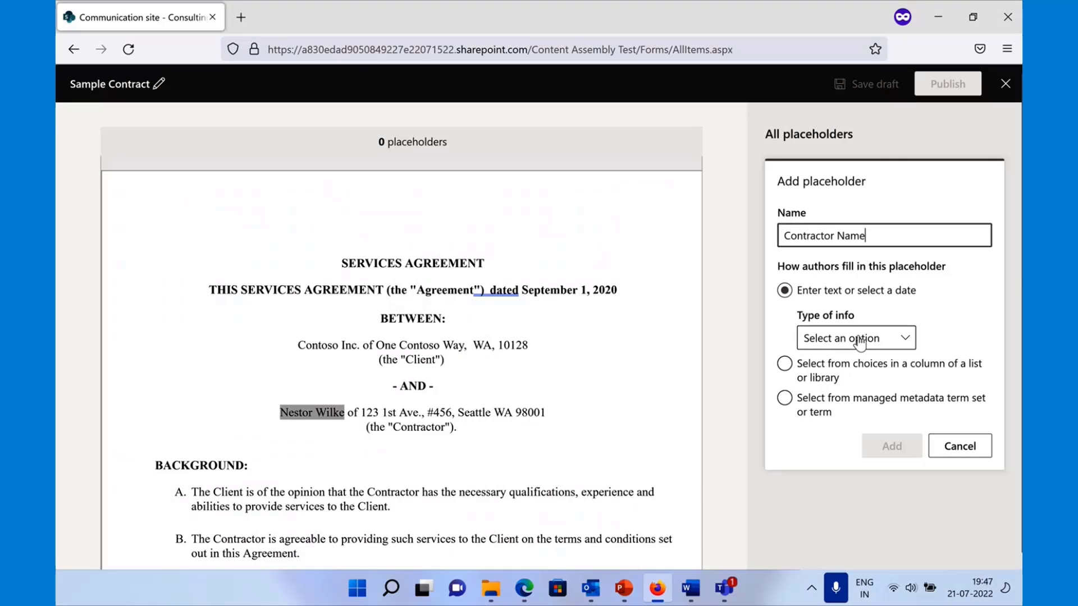
{"action": "left_click", "coordinate": [855, 338]}
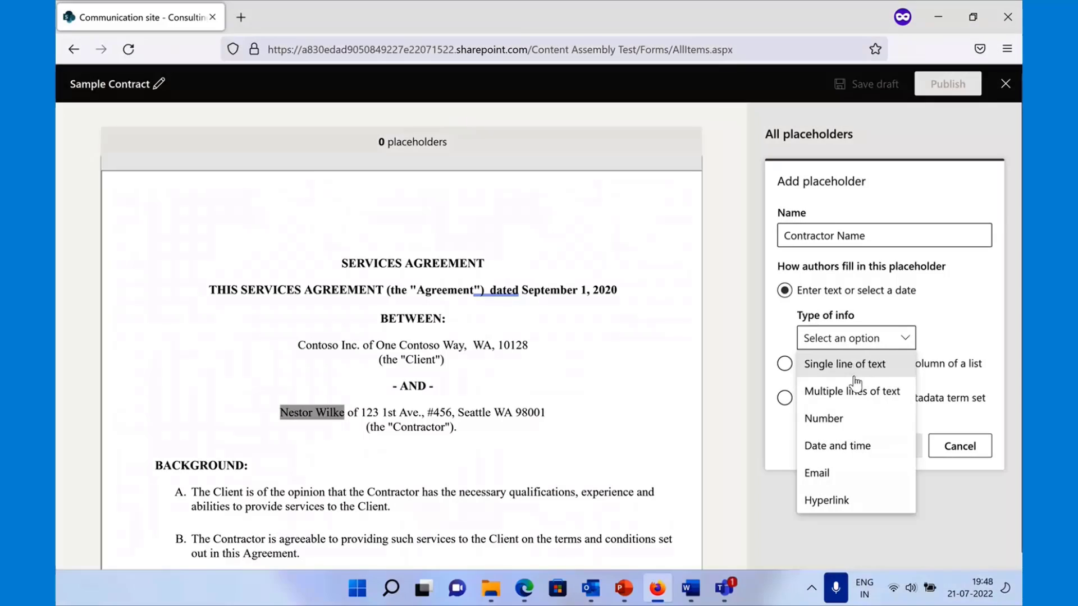
{"action": "left_click", "coordinate": [785, 363]}
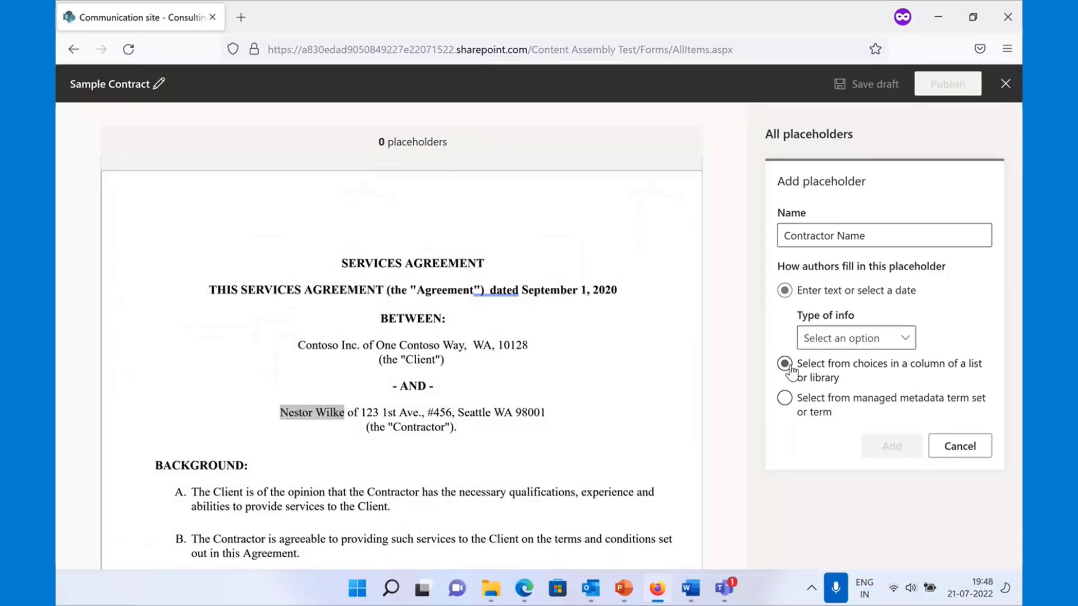
{"action": "left_click", "coordinate": [784, 398]}
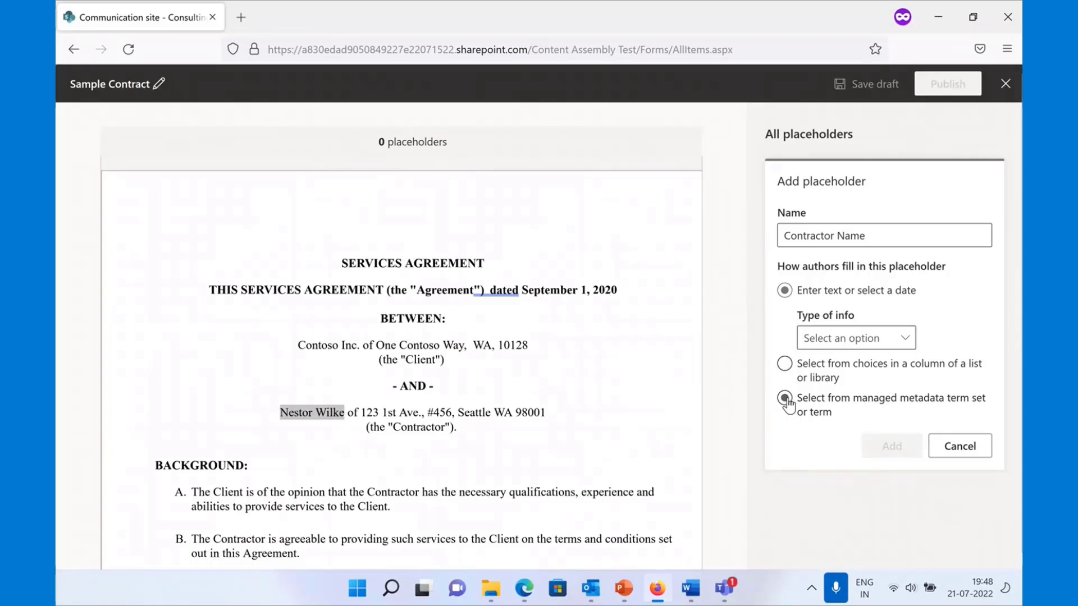
{"action": "left_click", "coordinate": [785, 364]}
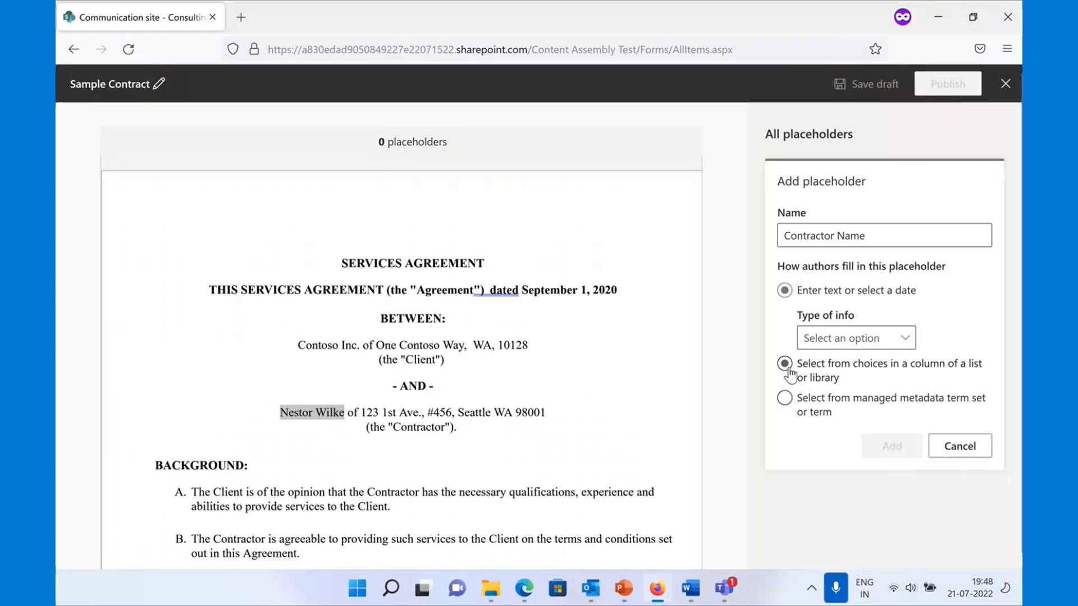
{"action": "left_click", "coordinate": [785, 363]}
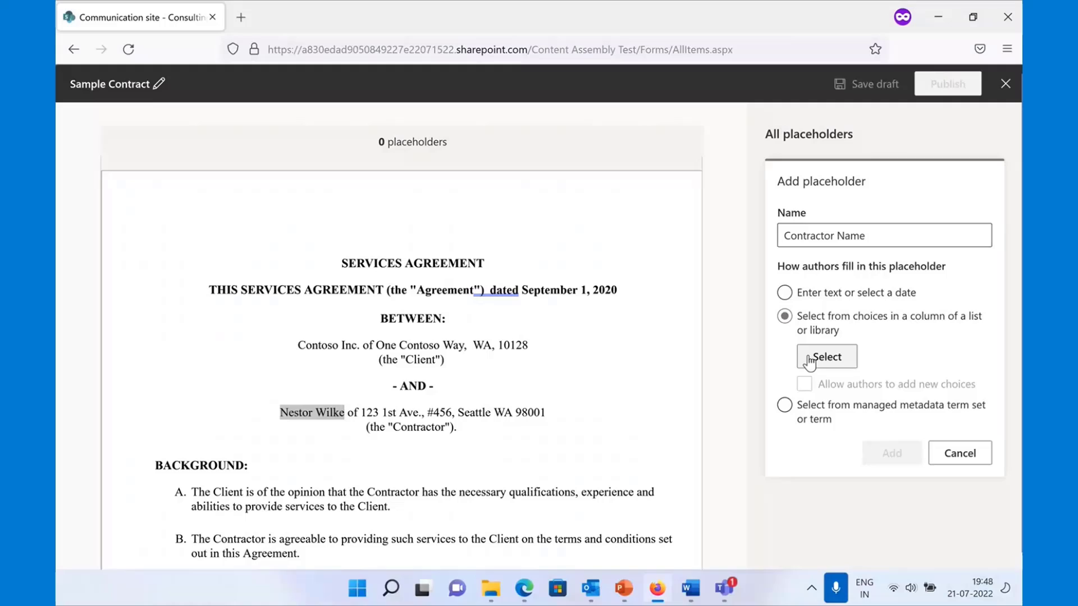
- Source the Contractor Name placeholder from the Title column of Contractor Details and add it
{"action": "left_click", "coordinate": [825, 356]}
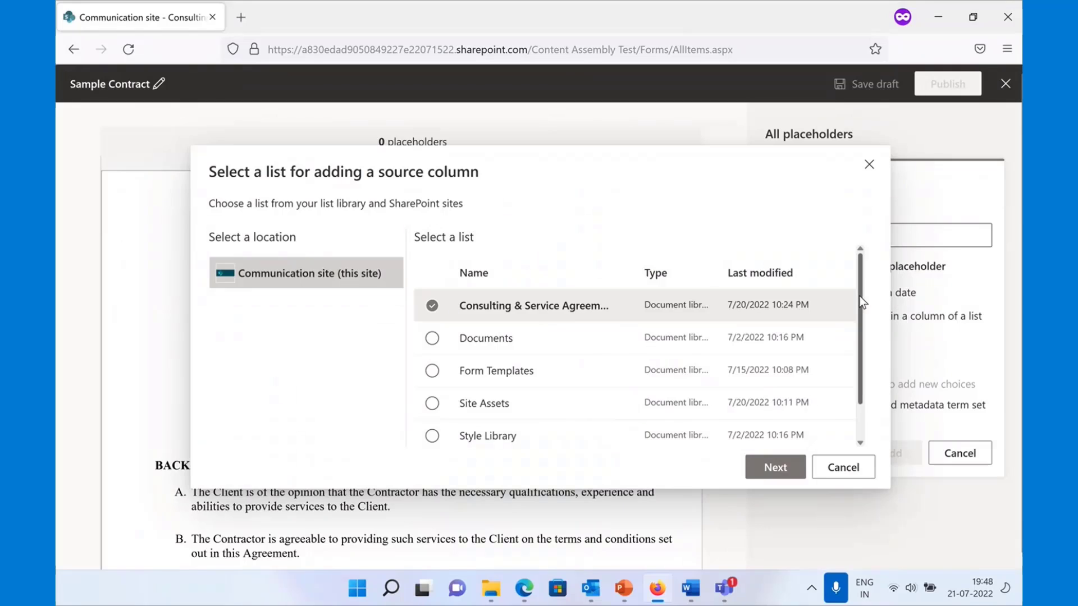
{"action": "scroll", "scroll_direction": "down", "scroll_amount": 3}
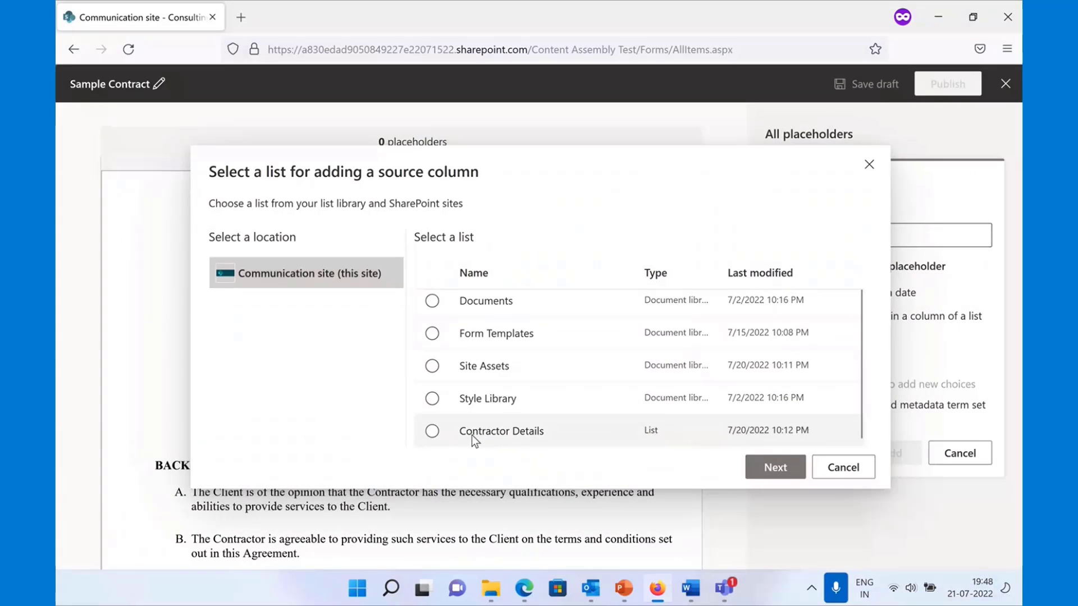
{"action": "left_click", "coordinate": [433, 431]}
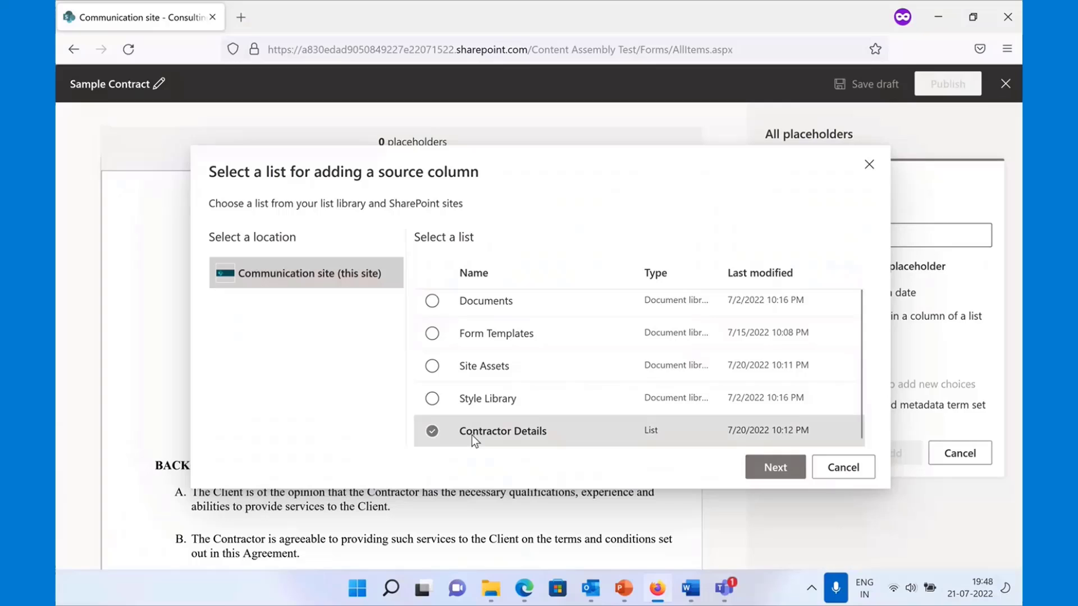
{"action": "mouse_move", "coordinate": [503, 440]}
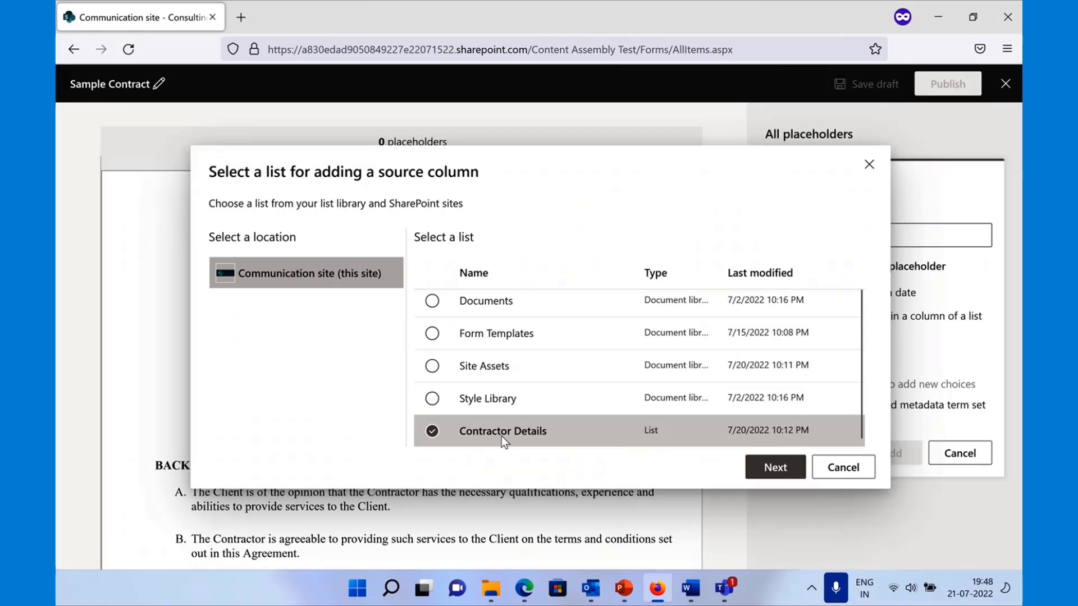
{"action": "left_click", "coordinate": [774, 467]}
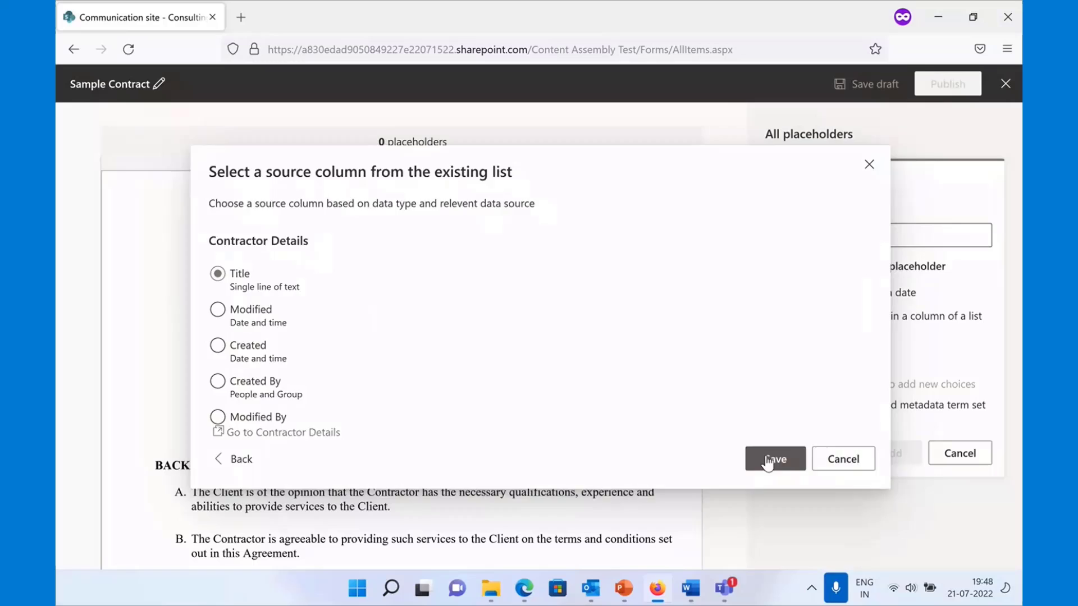
{"action": "left_click", "coordinate": [774, 458]}
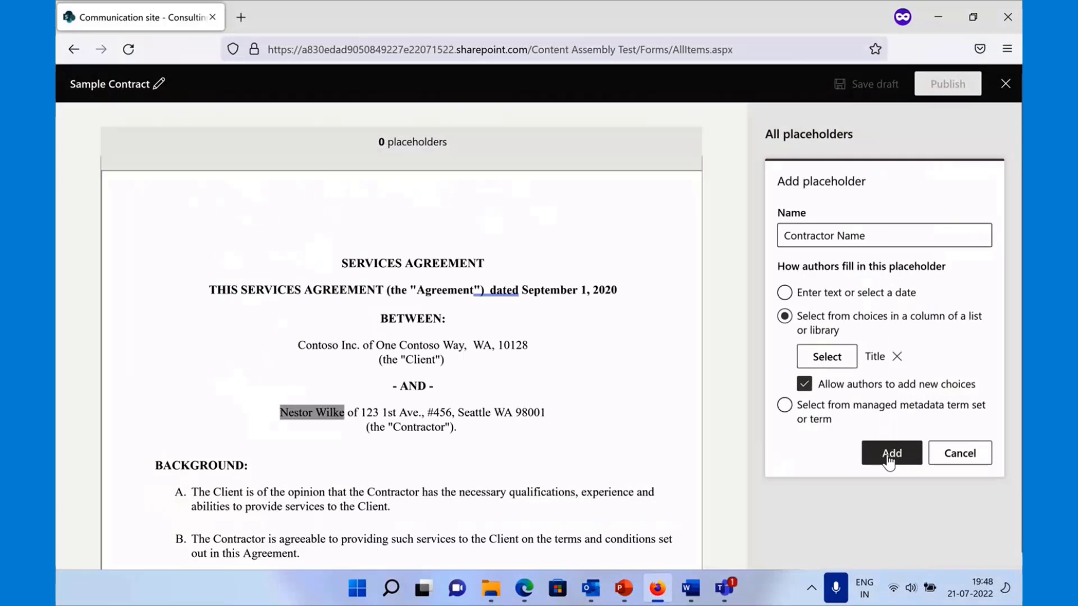
{"action": "left_click", "coordinate": [890, 453]}
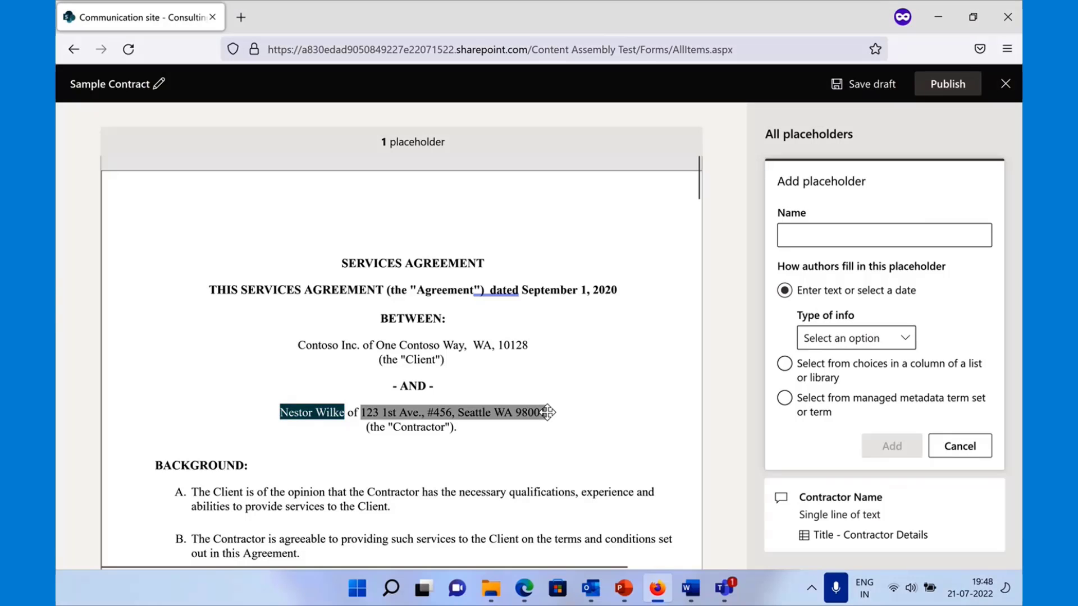
- Add a Contractor Address placeholder sourced from the Address column of Contractor Details
{"action": "left_click", "coordinate": [883, 235]}
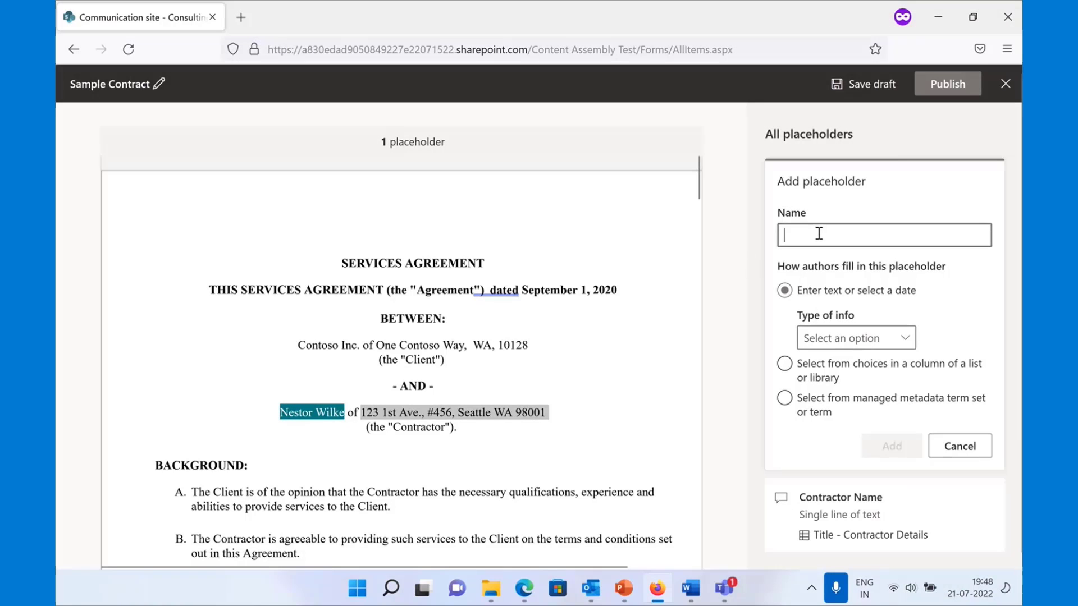
{"action": "type", "text": "Contractor Address"}
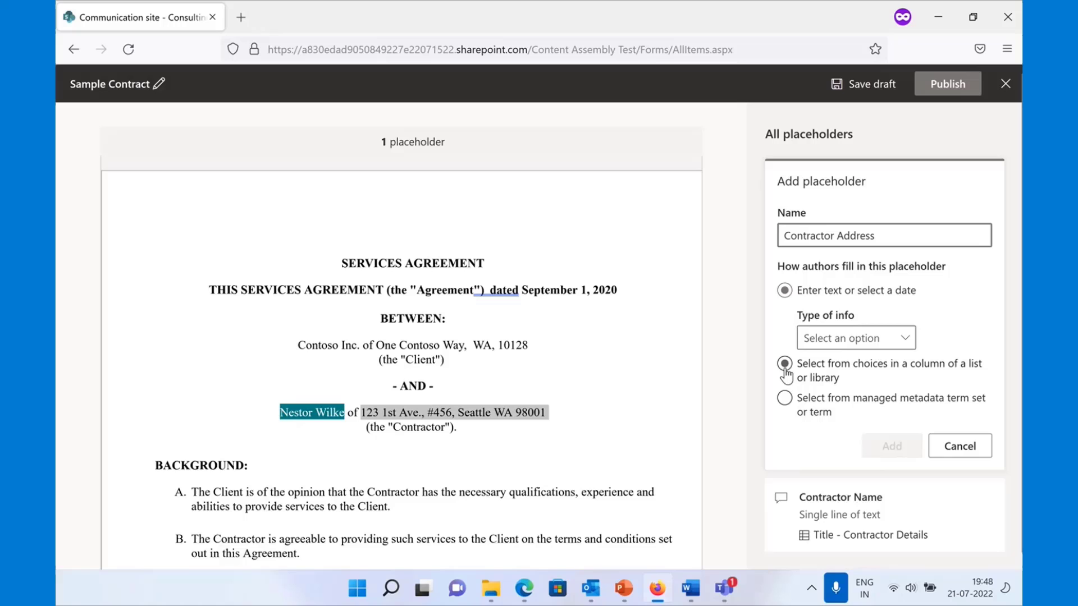
{"action": "left_click", "coordinate": [783, 364]}
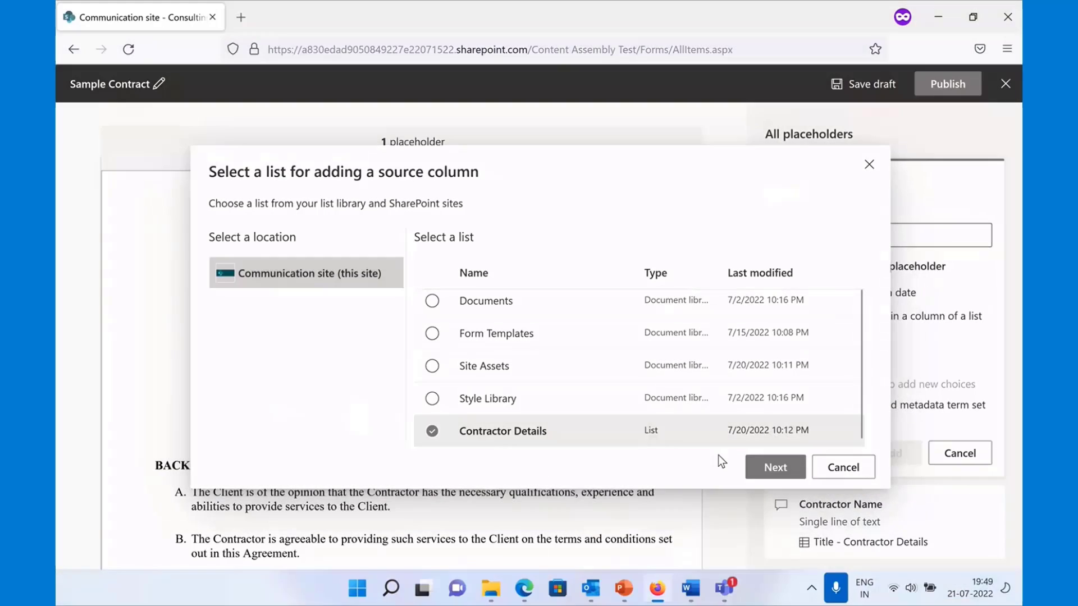
{"action": "left_click", "coordinate": [774, 467]}
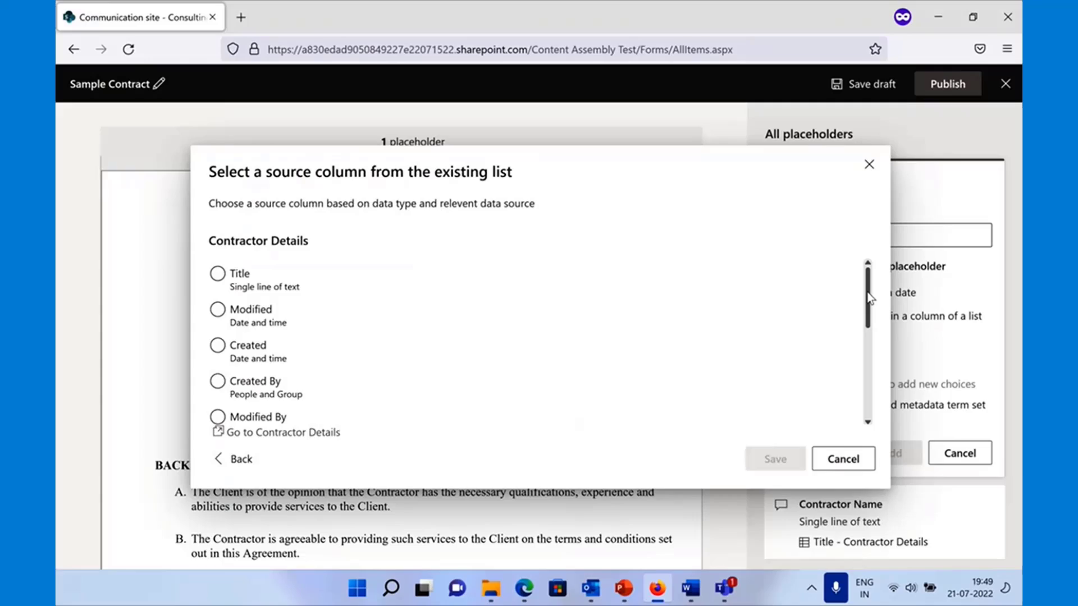
{"action": "left_click", "coordinate": [216, 325]}
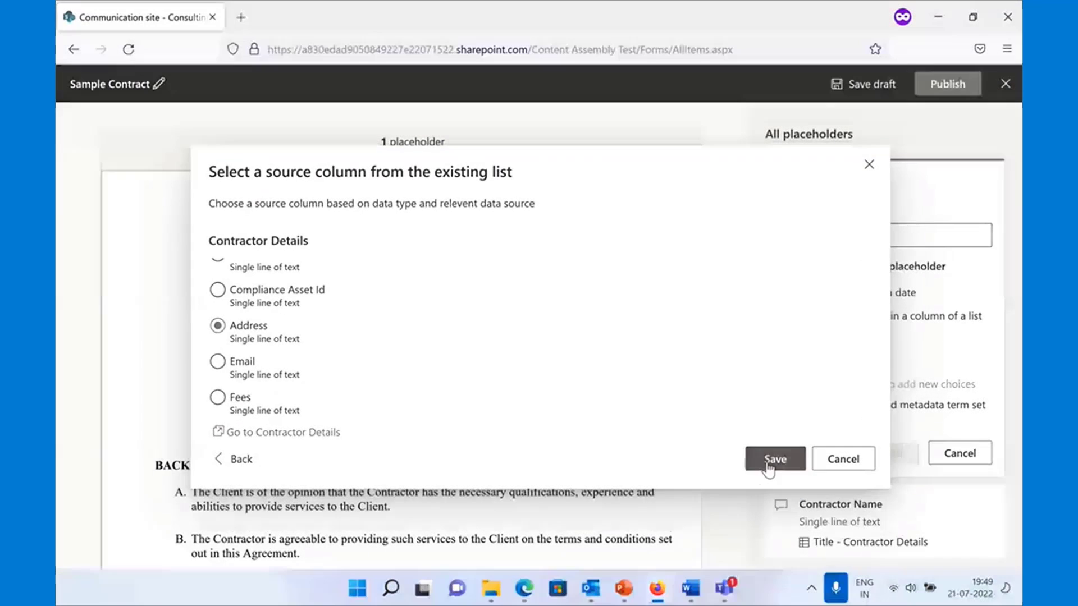
{"action": "left_click", "coordinate": [773, 458]}
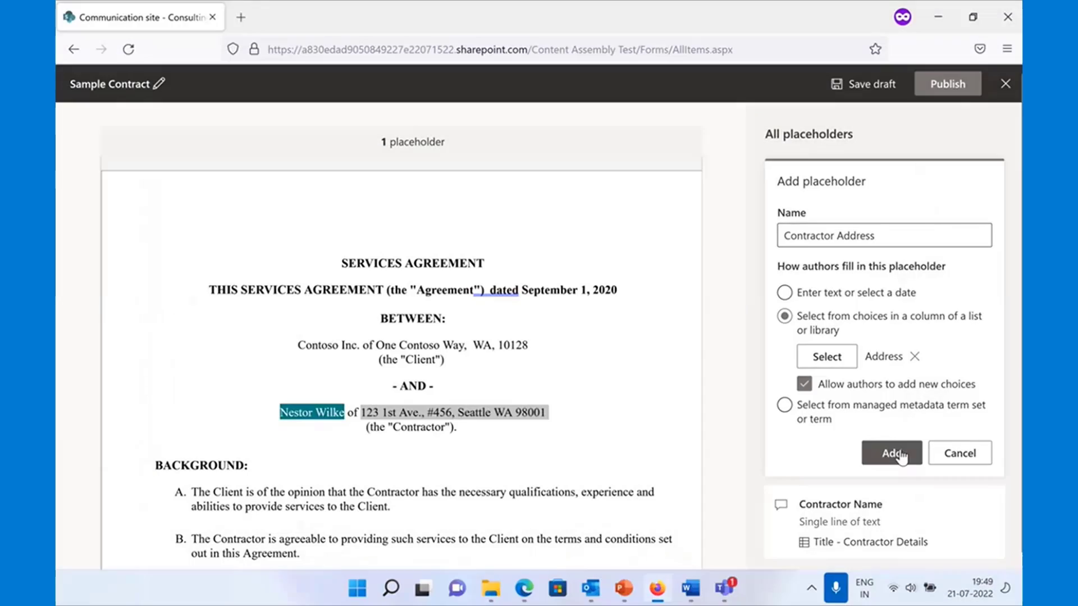
{"action": "left_click", "coordinate": [890, 453]}
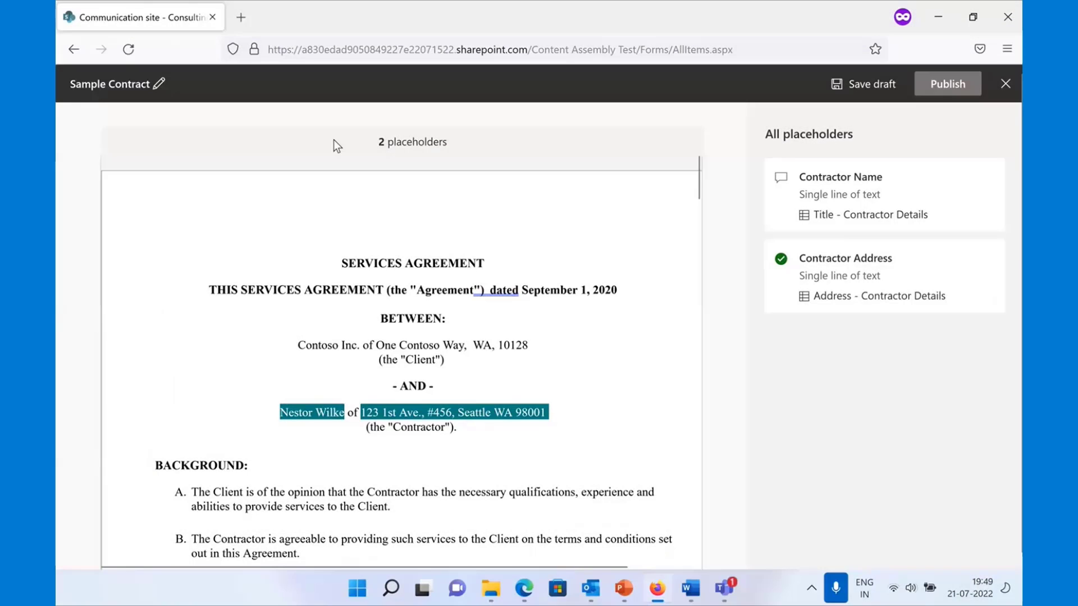
{"action": "mouse_move", "coordinate": [160, 84]}
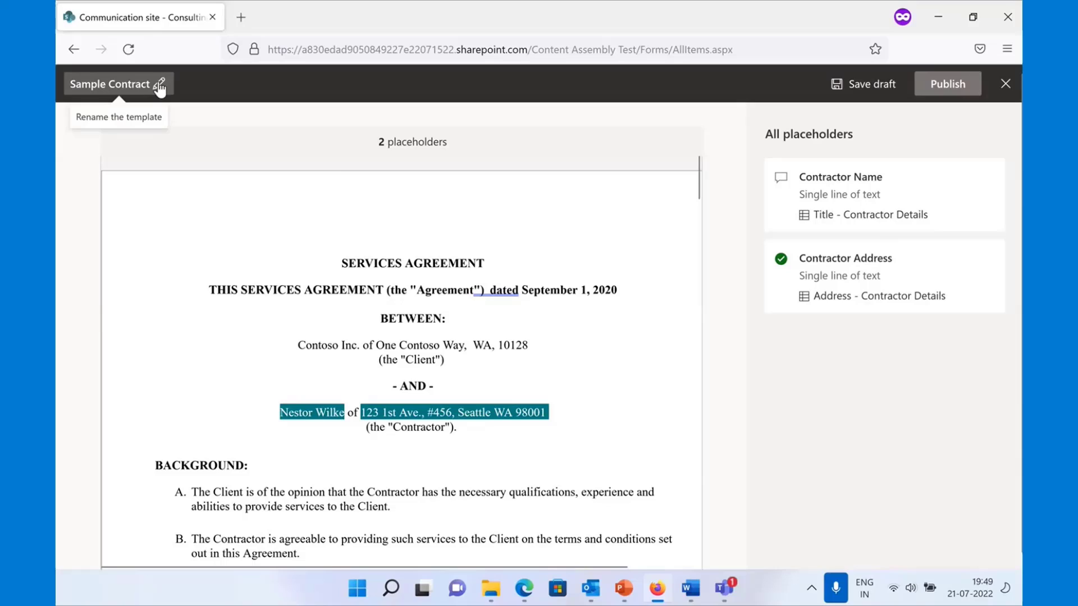
- Rename the template to Service Agreement Template
{"action": "left_click", "coordinate": [161, 84]}
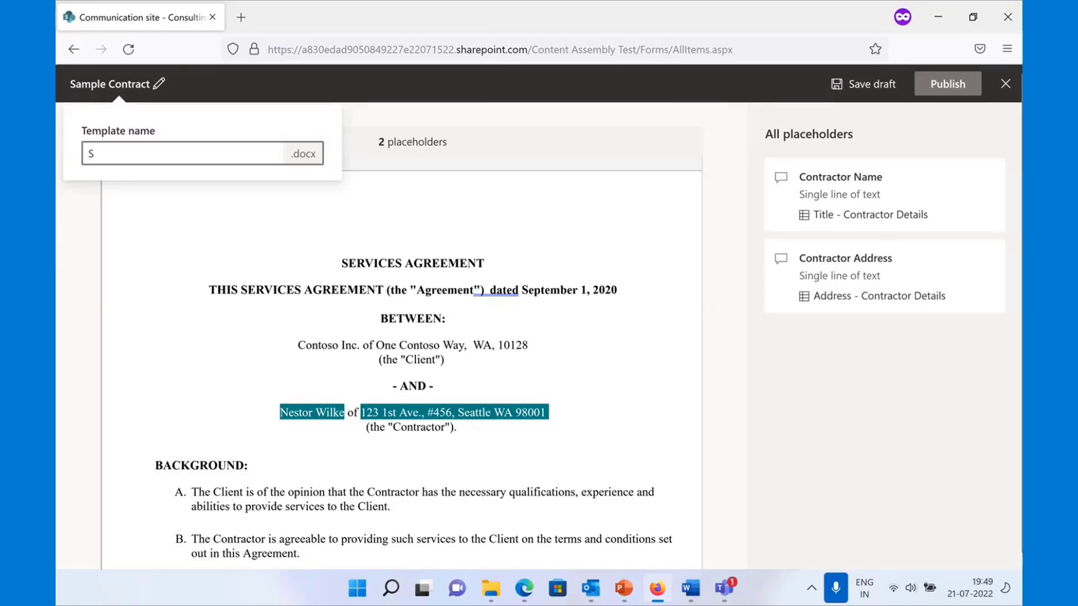
{"action": "type", "text": "ervice Agreement"}
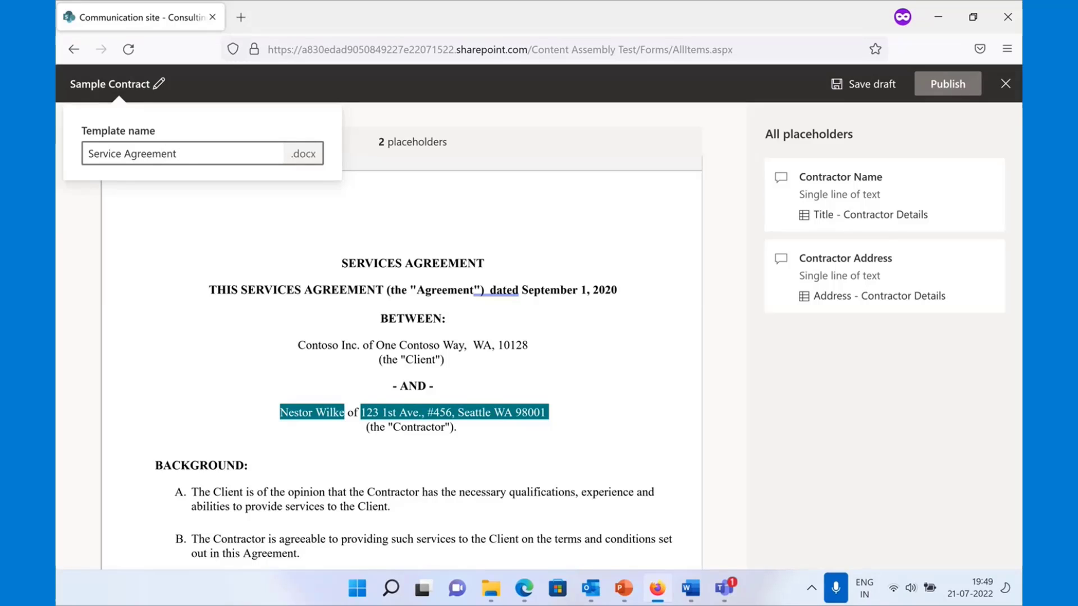
{"action": "type", "text": "Template"}
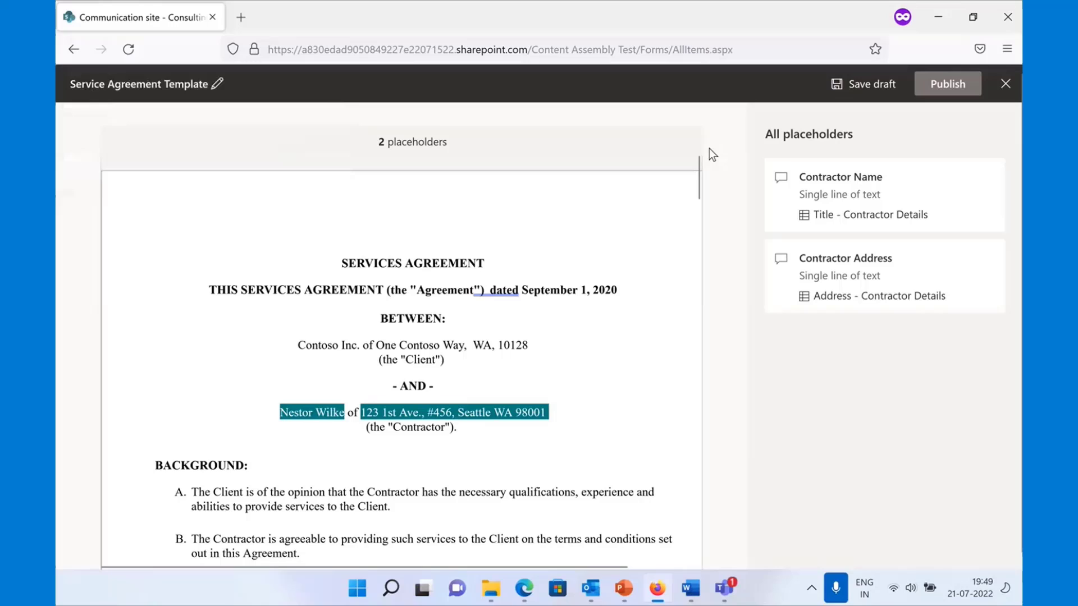
{"action": "mouse_move", "coordinate": [948, 84]}
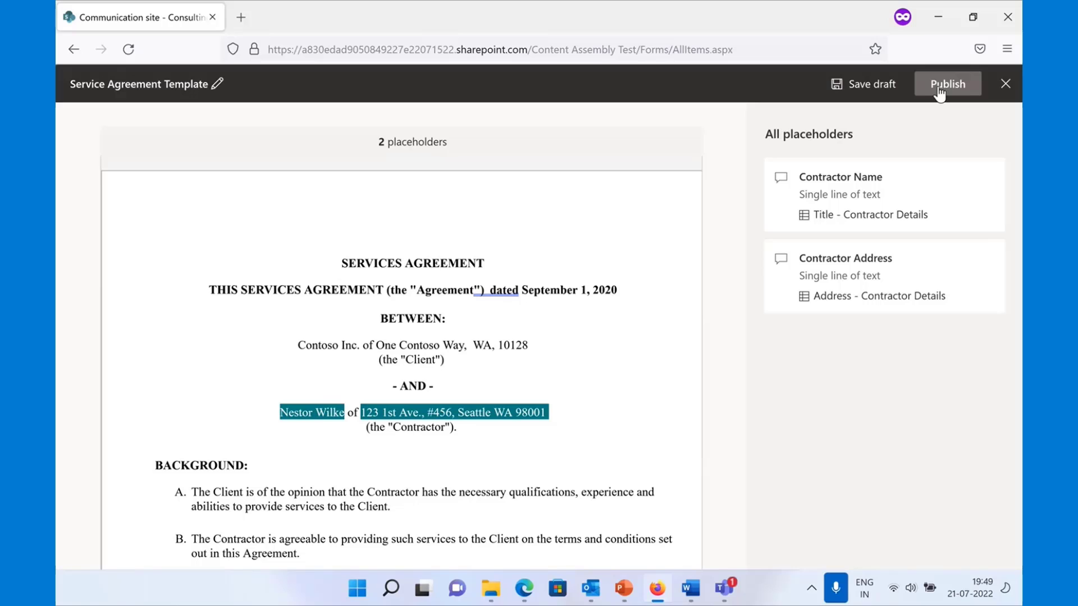
- Publish Service Agreement Template and confirm it appears in the library's New menu
{"action": "left_click", "coordinate": [946, 83]}
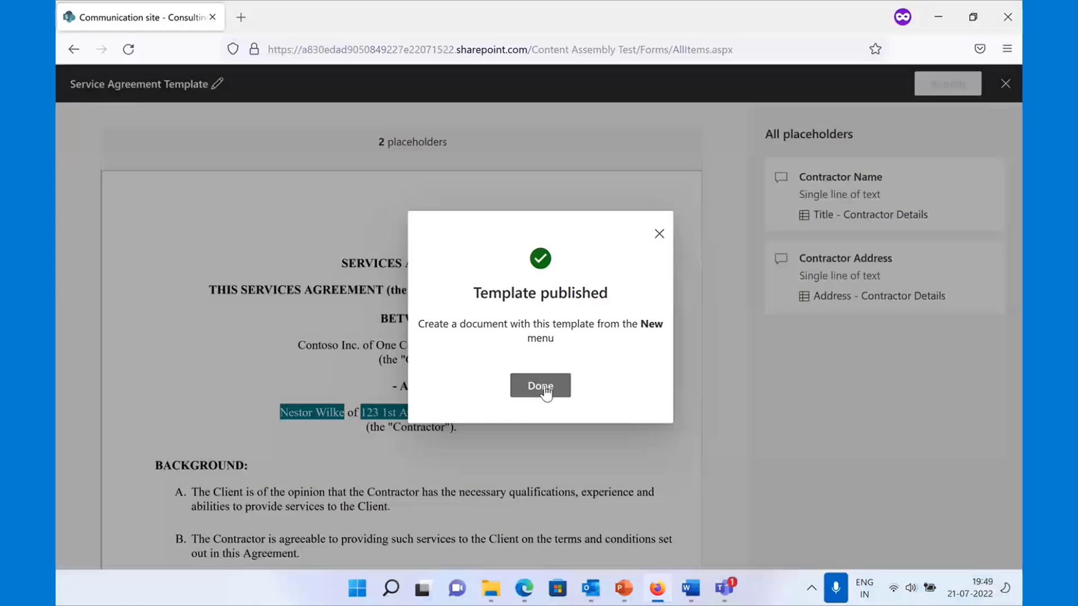
{"action": "left_click", "coordinate": [540, 385]}
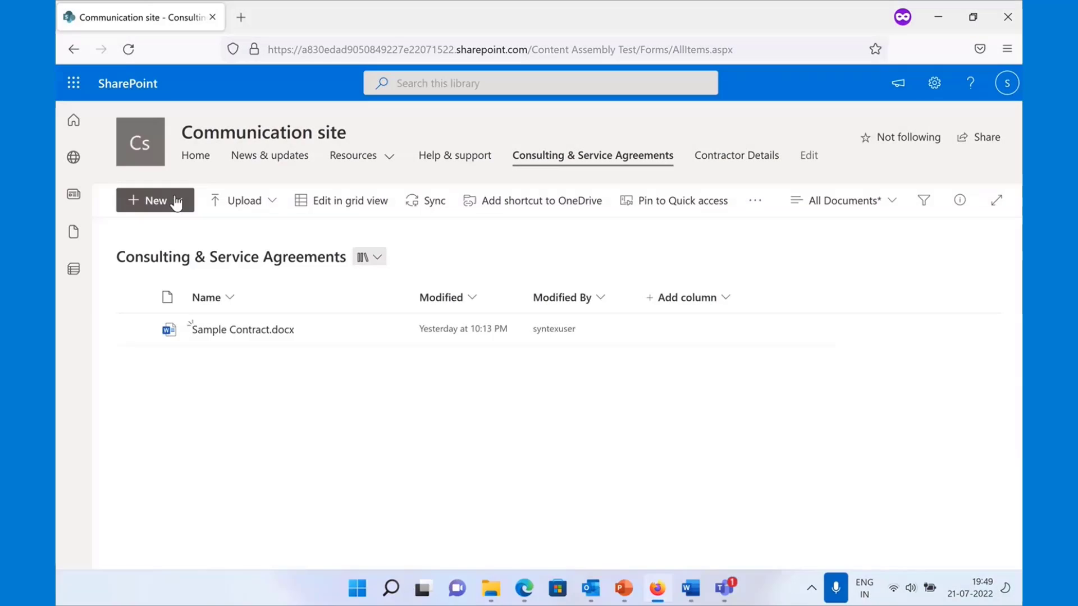
{"action": "left_click", "coordinate": [155, 200]}
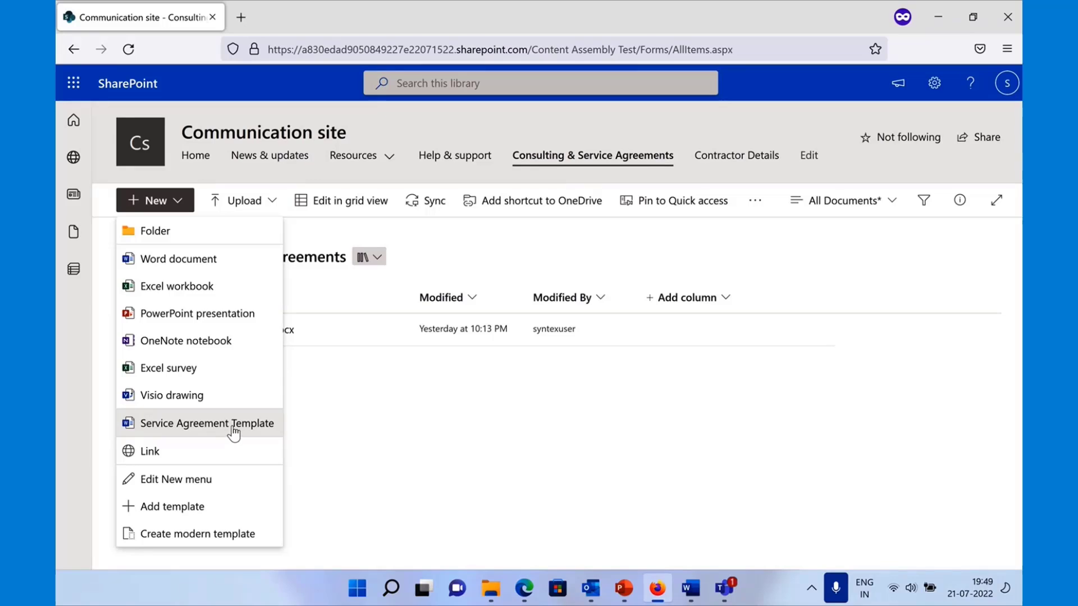
- Start a document from Service Agreement Template and name it Service Agreement_Bob
{"action": "left_click", "coordinate": [209, 424]}
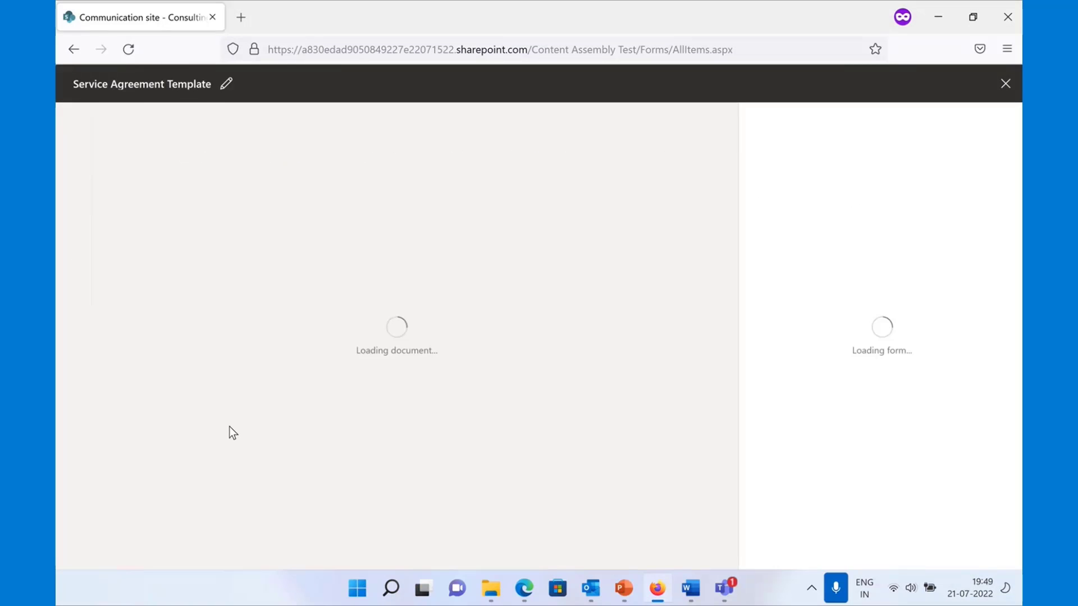
{"action": "mouse_move", "coordinate": [225, 85]}
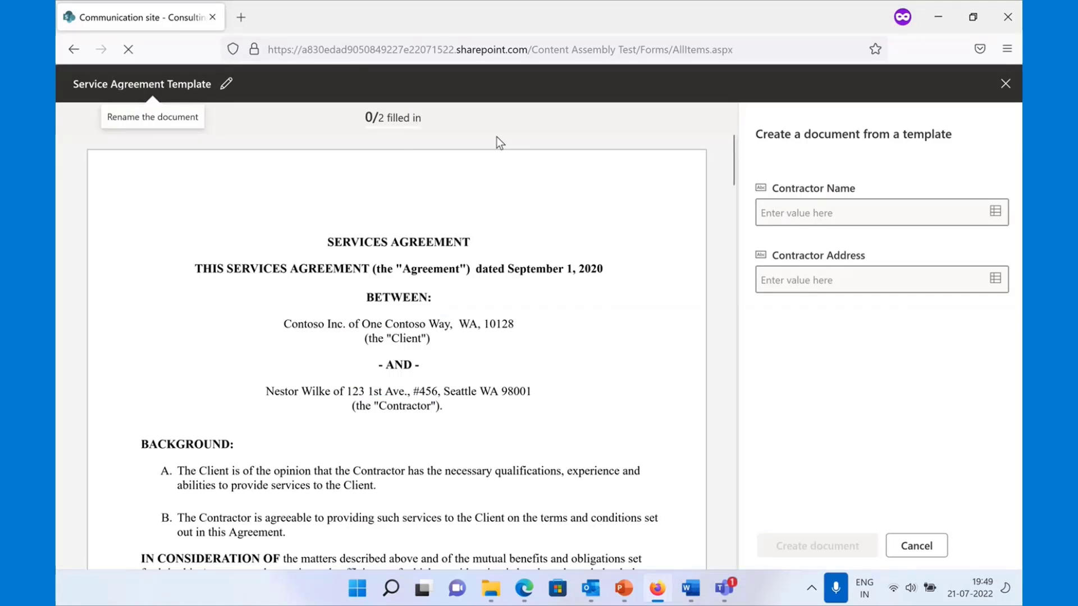
{"action": "left_click", "coordinate": [873, 212]}
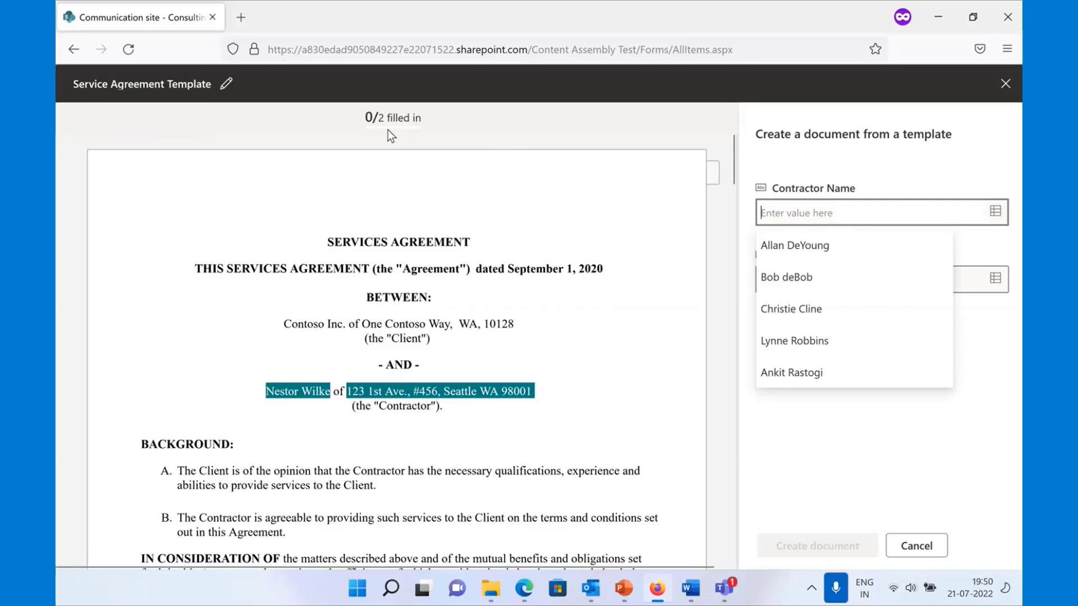
{"action": "mouse_move", "coordinate": [840, 200]}
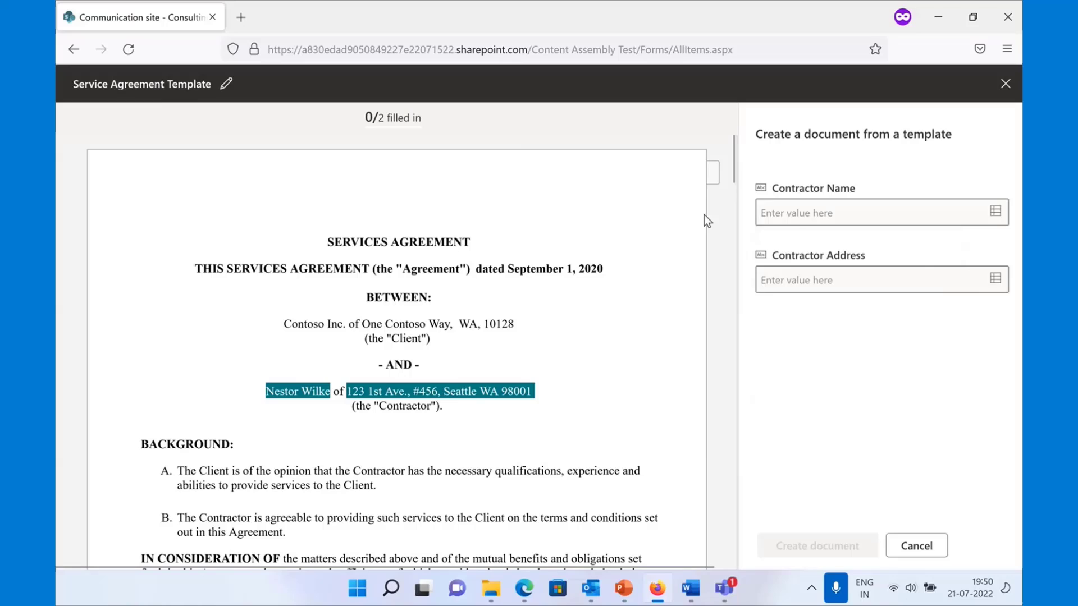
{"action": "left_click", "coordinate": [226, 84]}
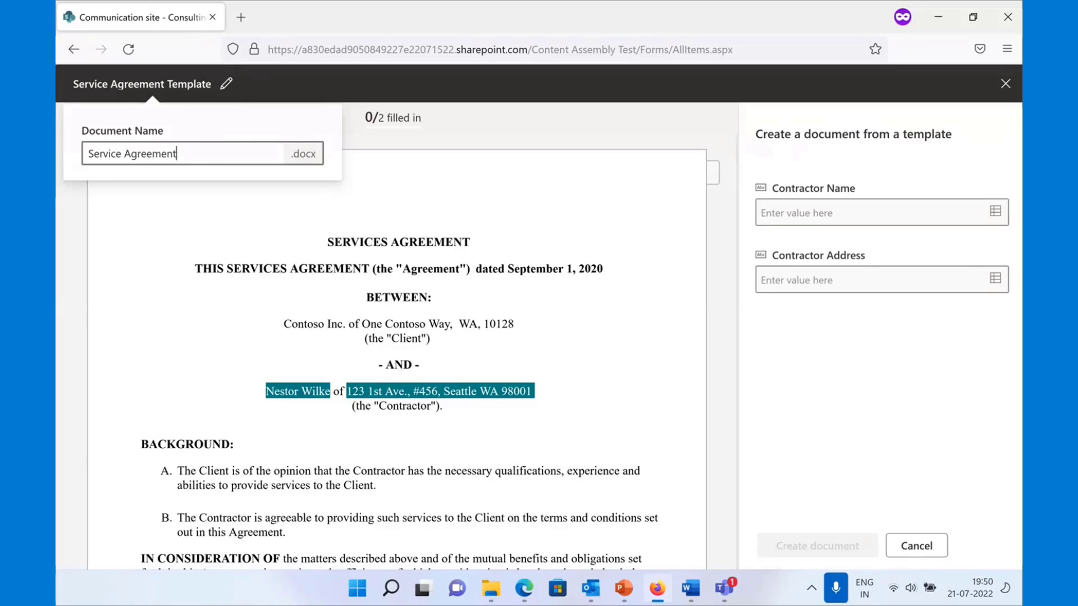
{"action": "type", "text": "_Bb"}
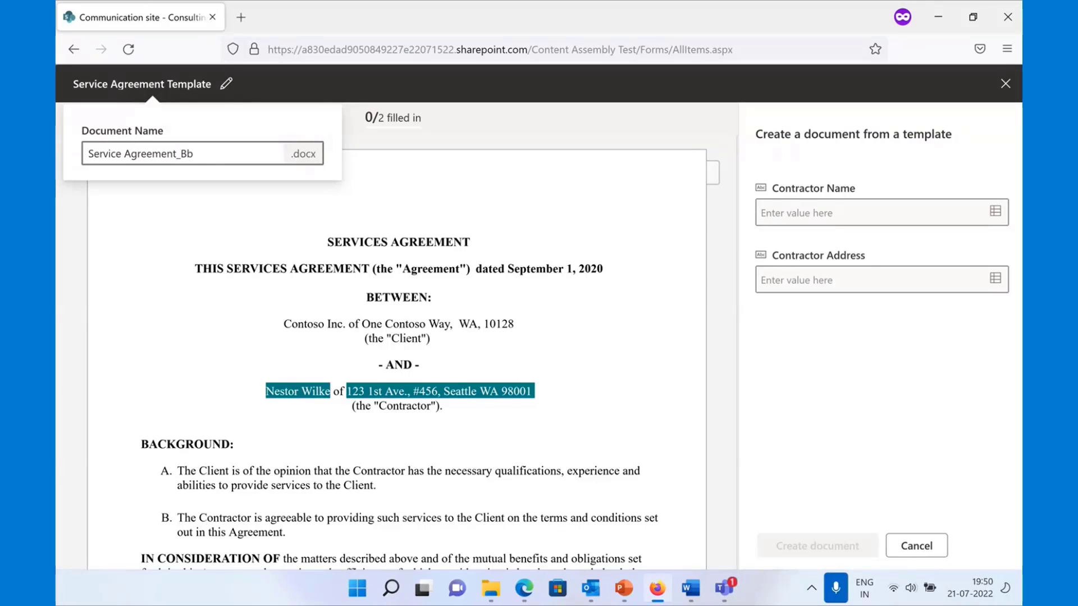
{"action": "type", "text": "ob"}
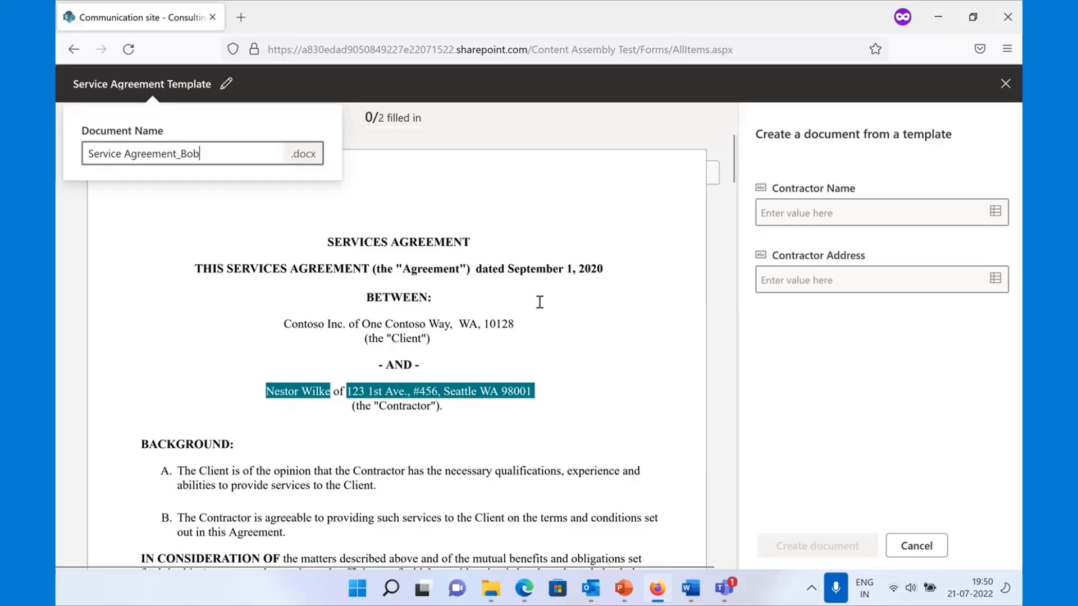
{"action": "left_click", "coordinate": [873, 213]}
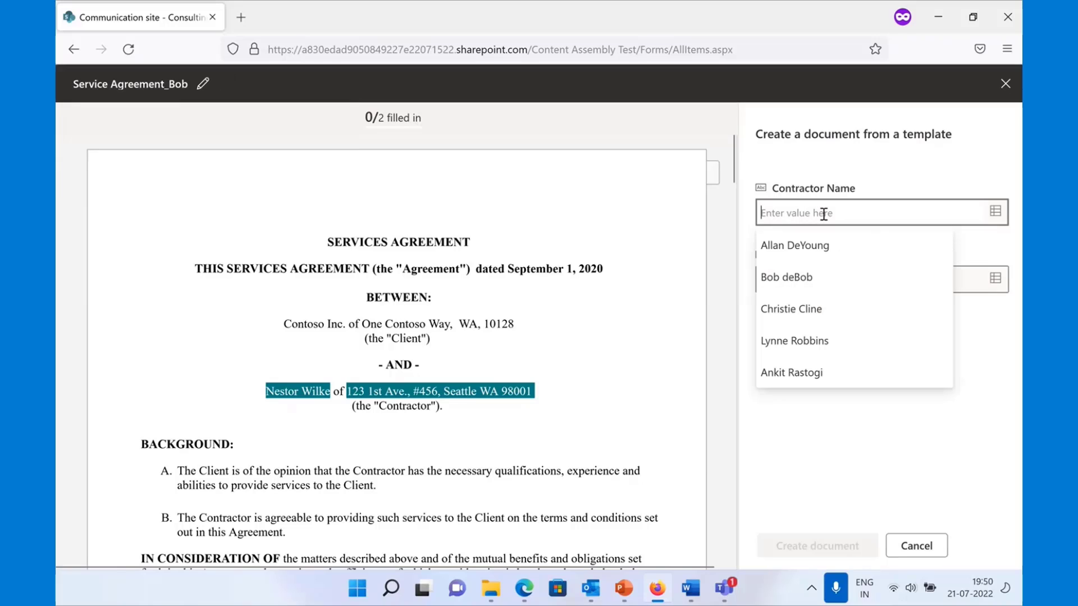
{"action": "mouse_move", "coordinate": [948, 242]}
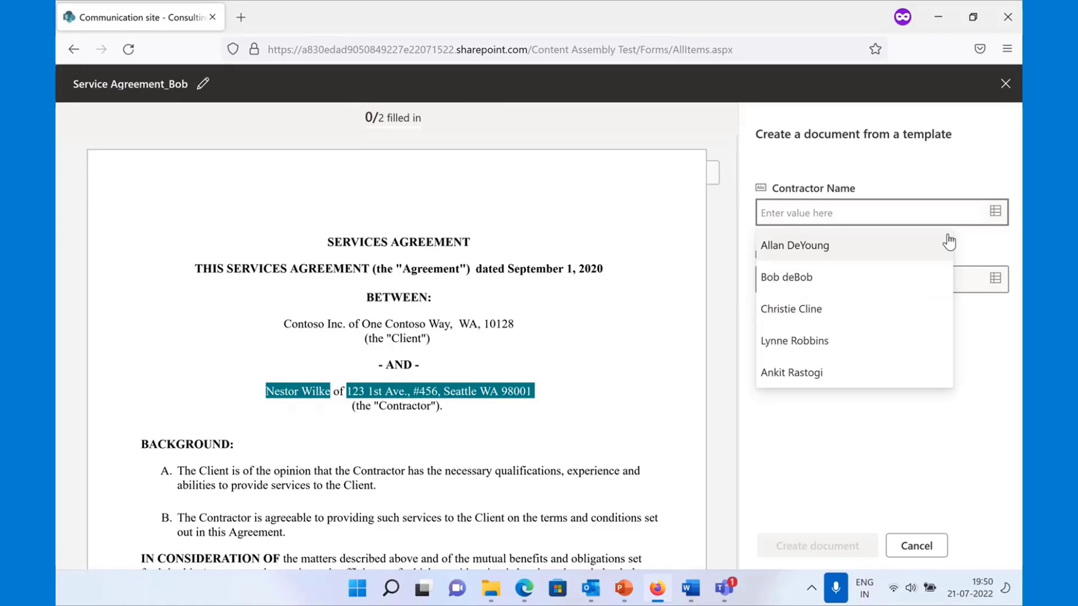
{"action": "mouse_move", "coordinate": [844, 232]}
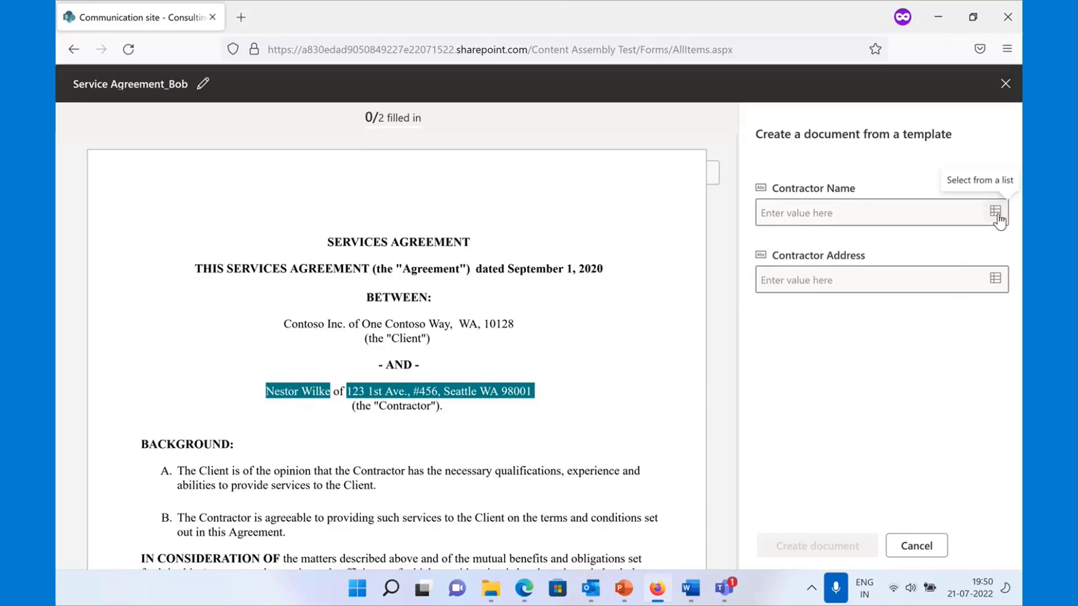
- Fill contractor name and address with Bob deBob's details from Contractor Details
{"action": "left_click", "coordinate": [995, 212]}
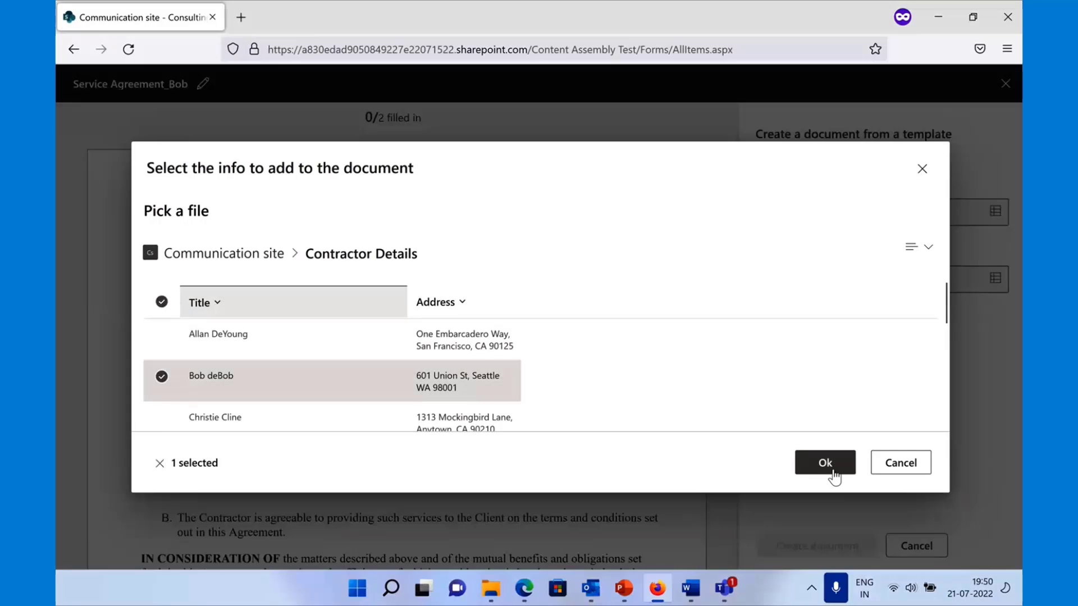
{"action": "left_click", "coordinate": [824, 462]}
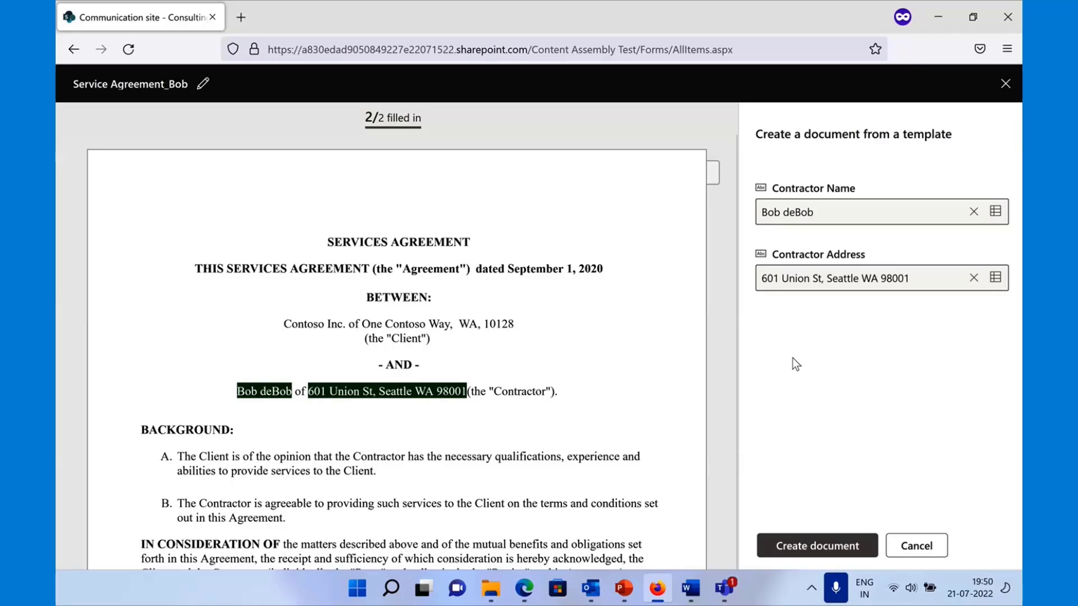
{"action": "mouse_move", "coordinate": [774, 337]}
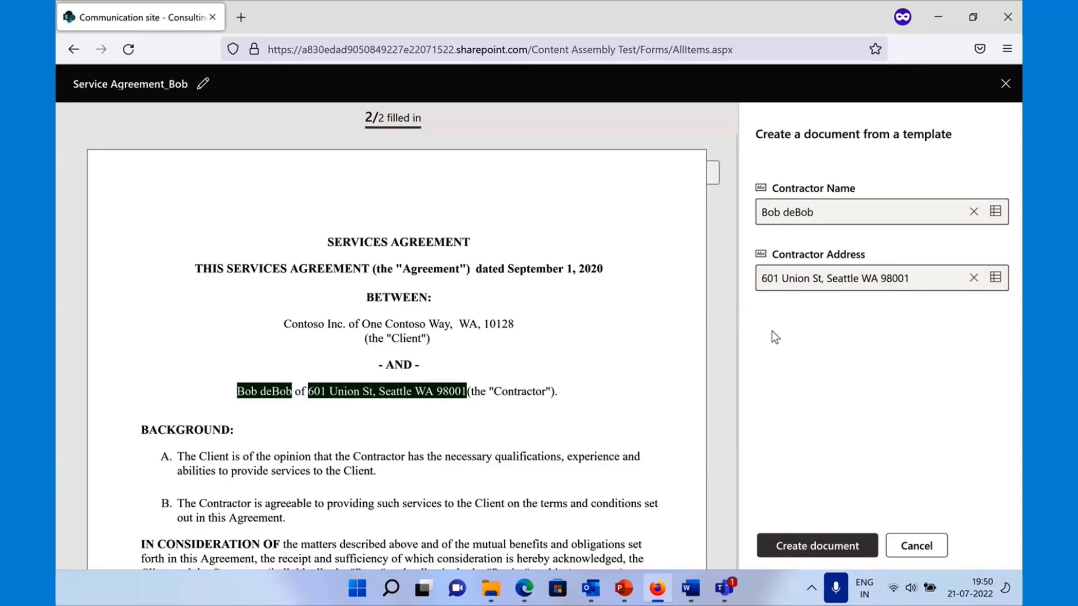
{"action": "mouse_move", "coordinate": [883, 415]}
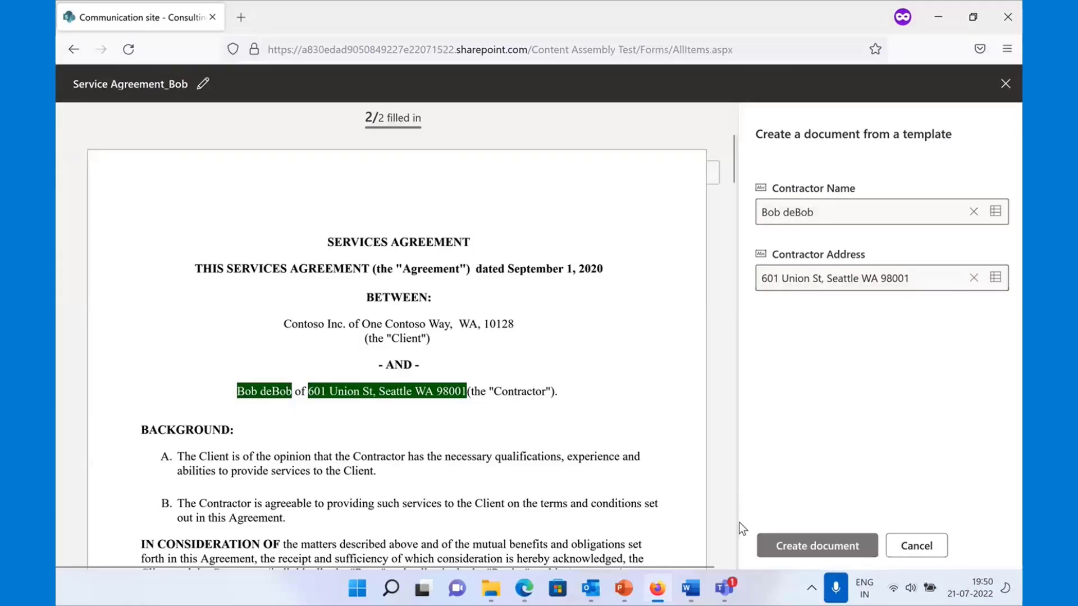
- Create the filled agreement as Service Agreement_Bob.pdf in the library
{"action": "left_click", "coordinate": [816, 545]}
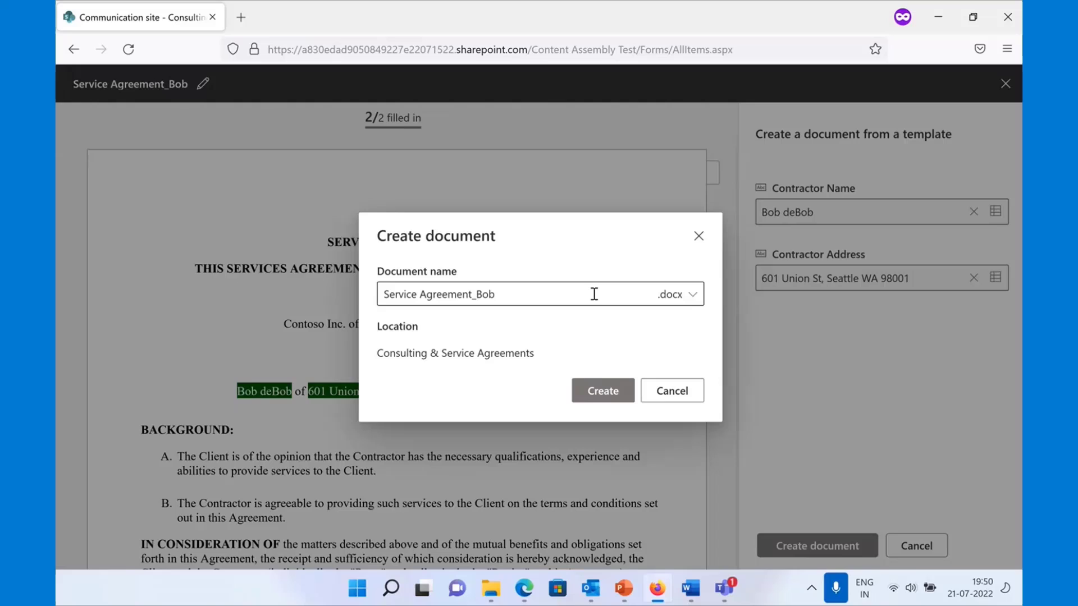
{"action": "mouse_move", "coordinate": [656, 310]}
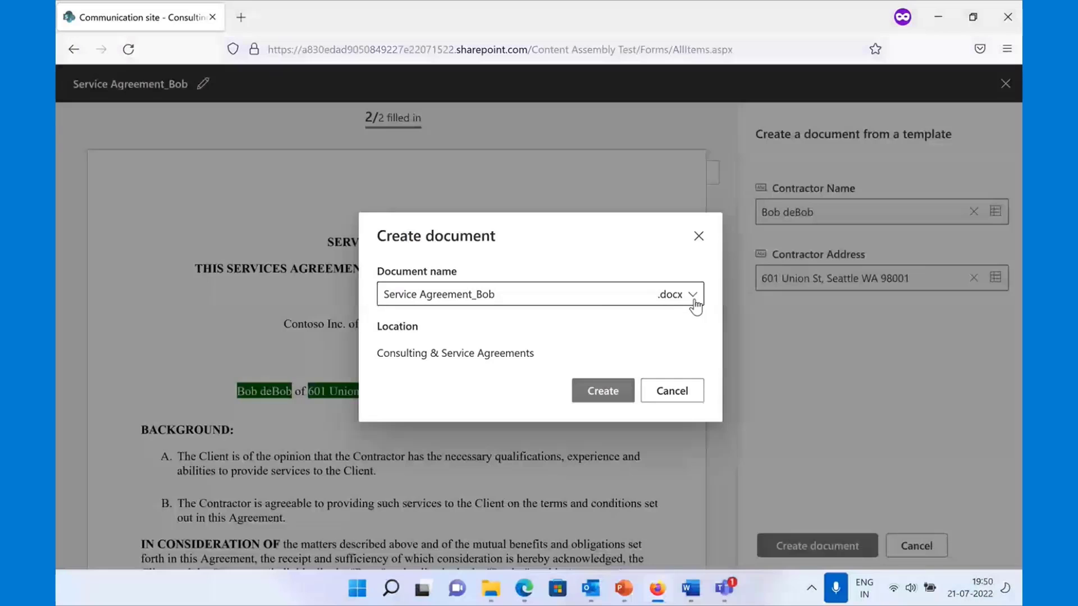
{"action": "left_click", "coordinate": [693, 294]}
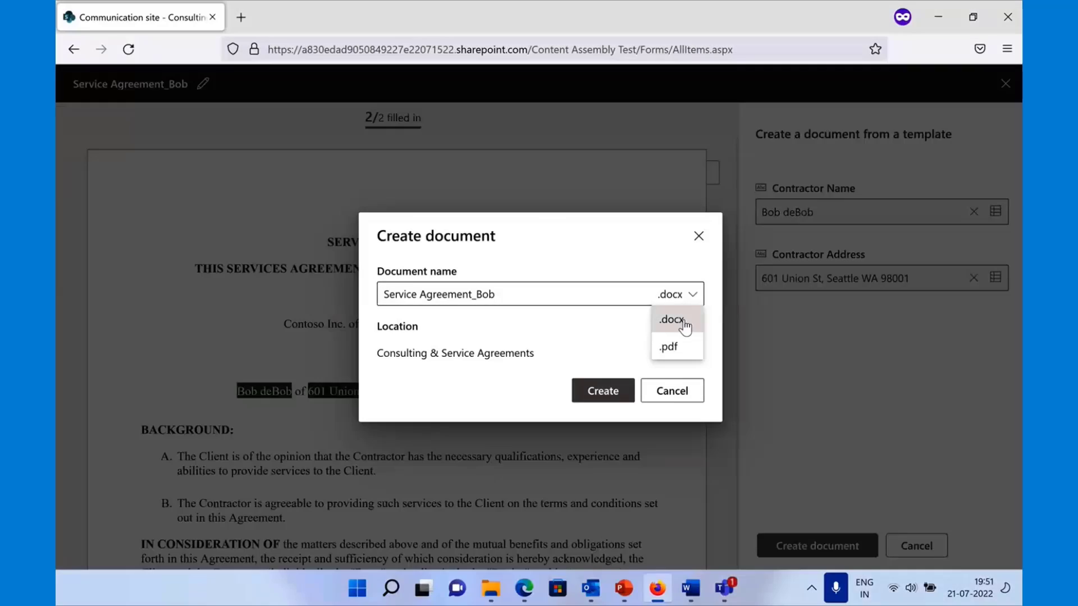
{"action": "mouse_move", "coordinate": [677, 347]}
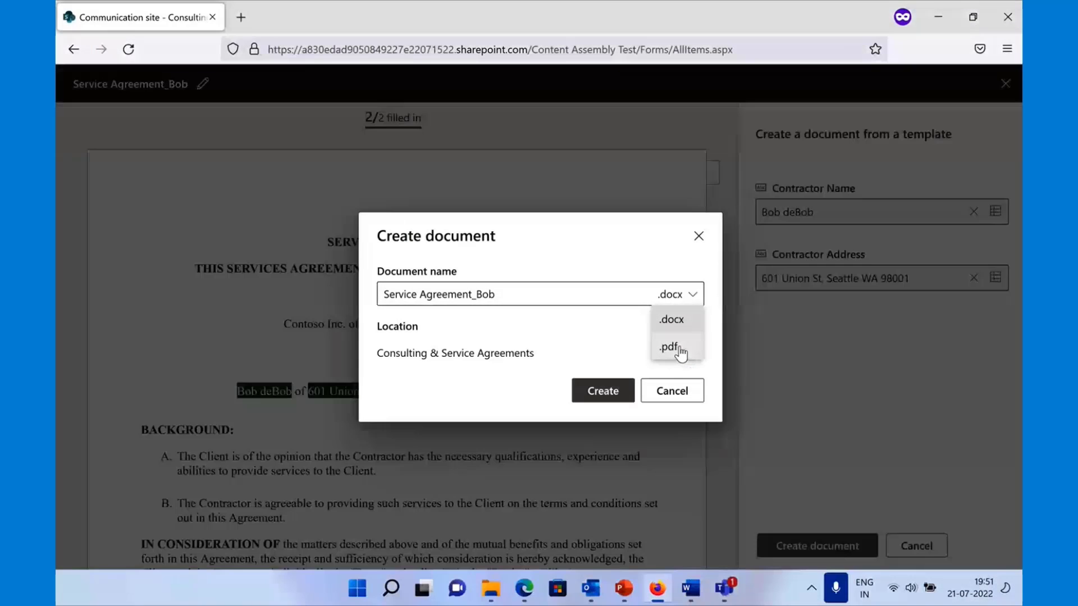
{"action": "left_click", "coordinate": [667, 346]}
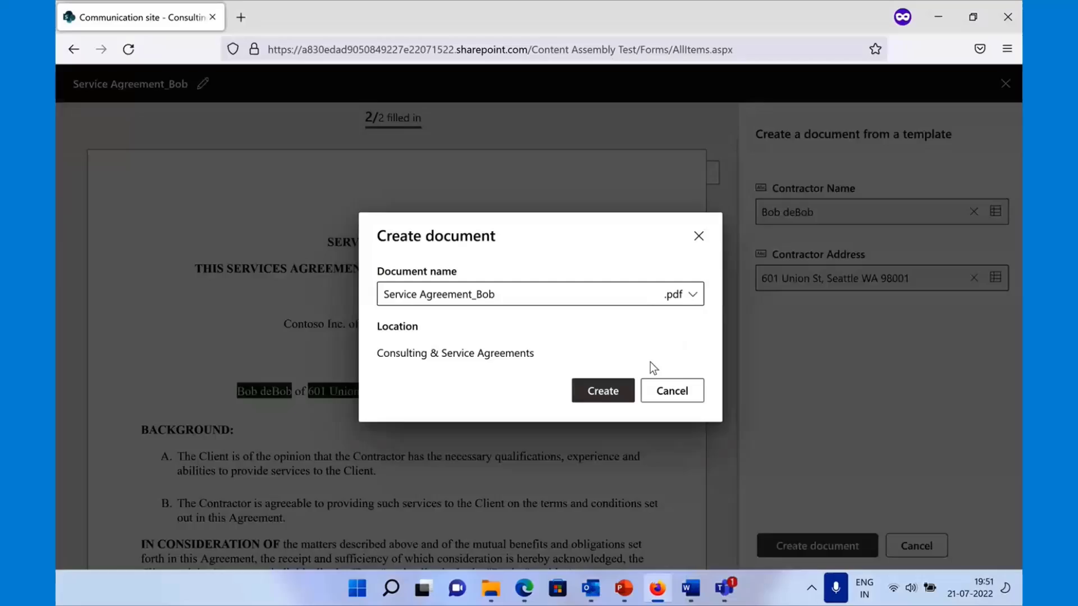
{"action": "left_click", "coordinate": [602, 391]}
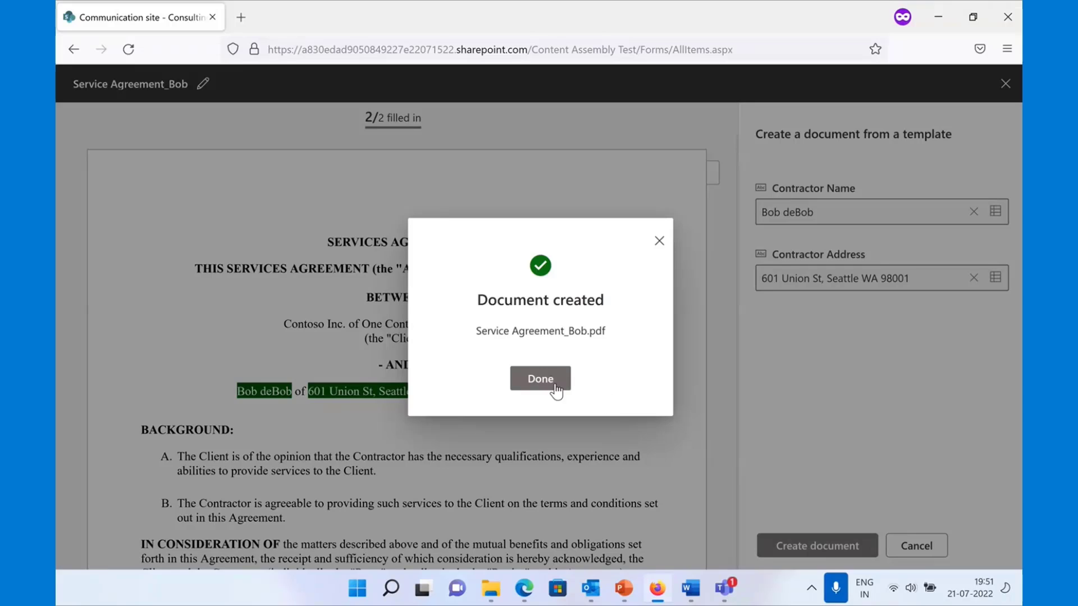
{"action": "left_click", "coordinate": [540, 379]}
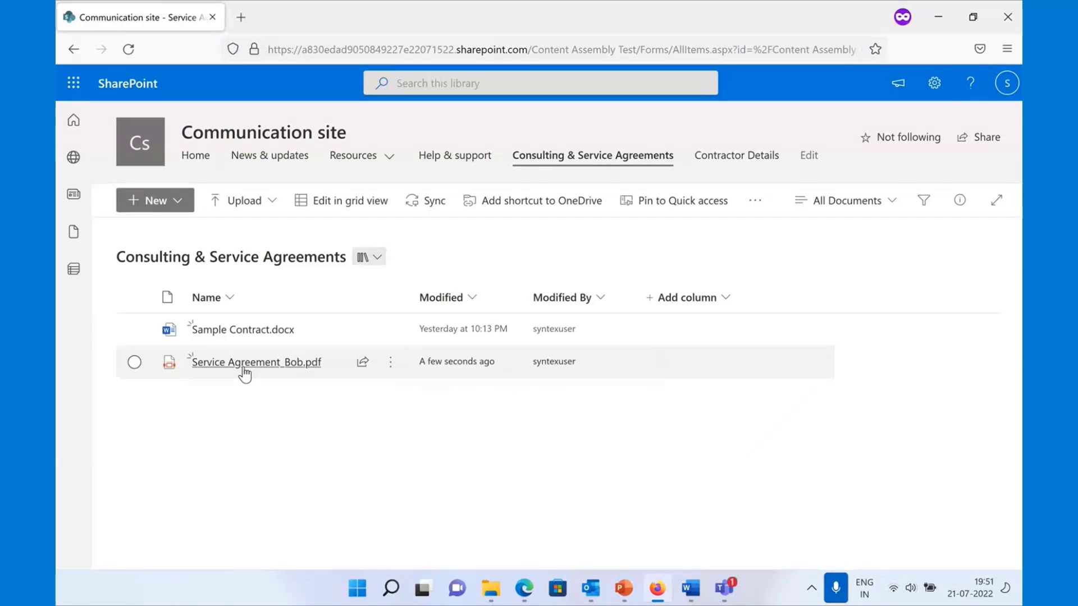
{"action": "left_click", "coordinate": [255, 362]}
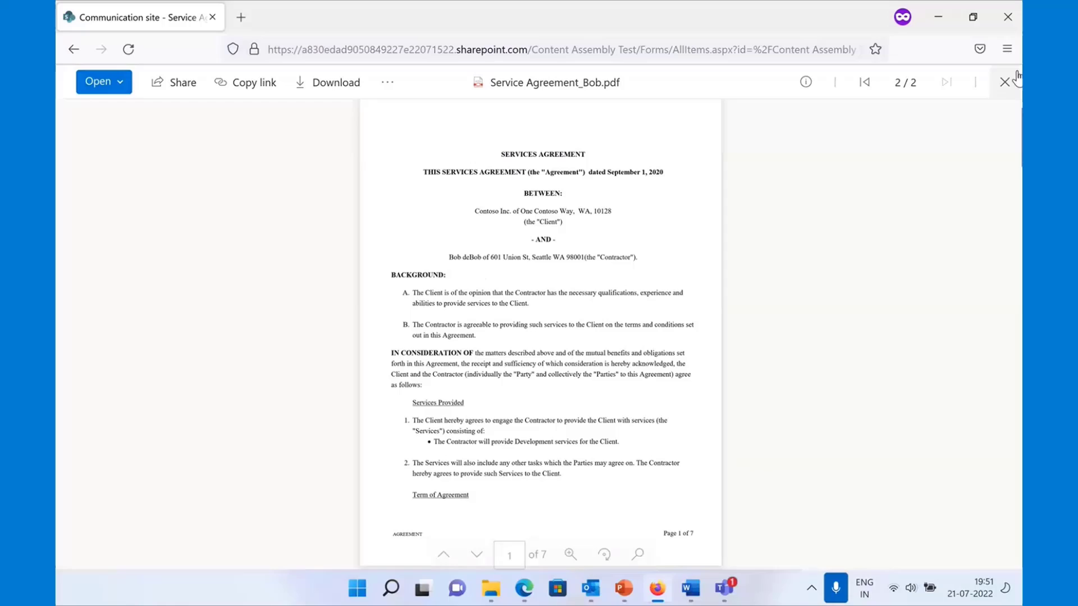
{"action": "left_click", "coordinate": [1004, 82]}
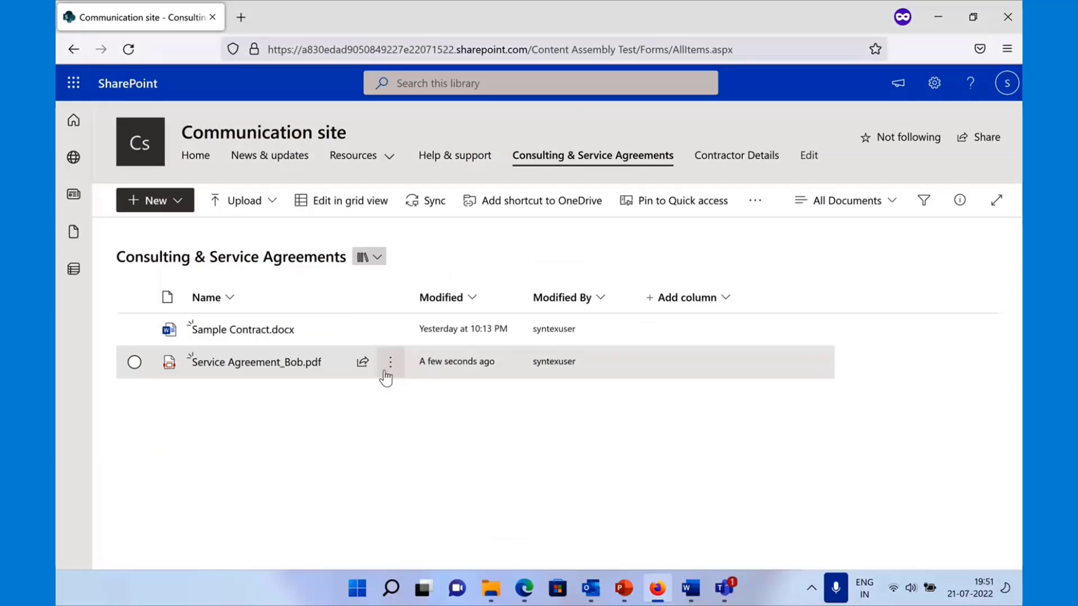
{"action": "mouse_move", "coordinate": [581, 512]}
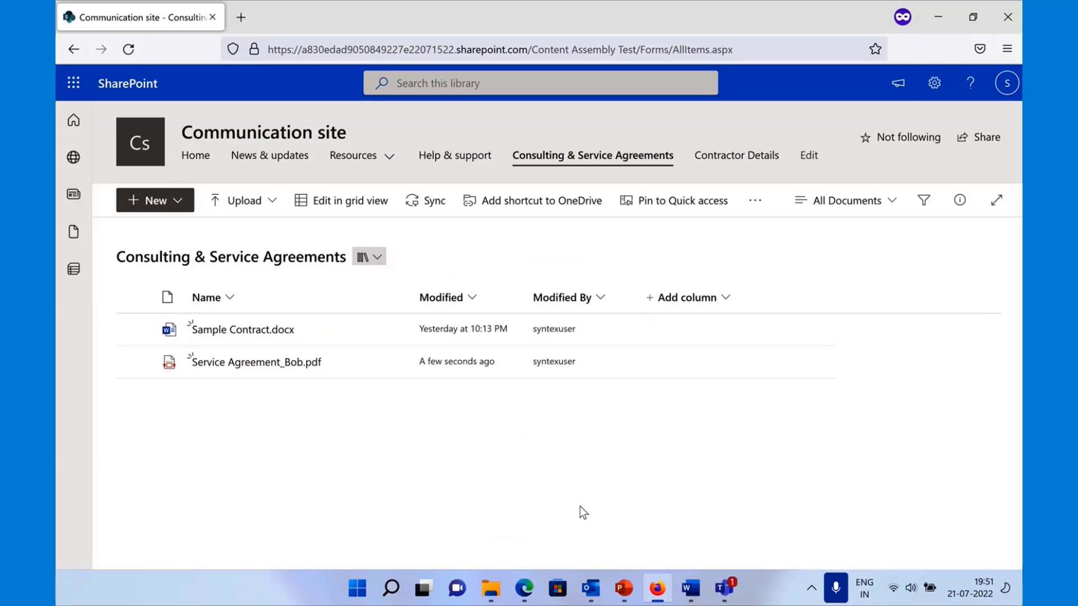
{"action": "left_click", "coordinate": [622, 588]}
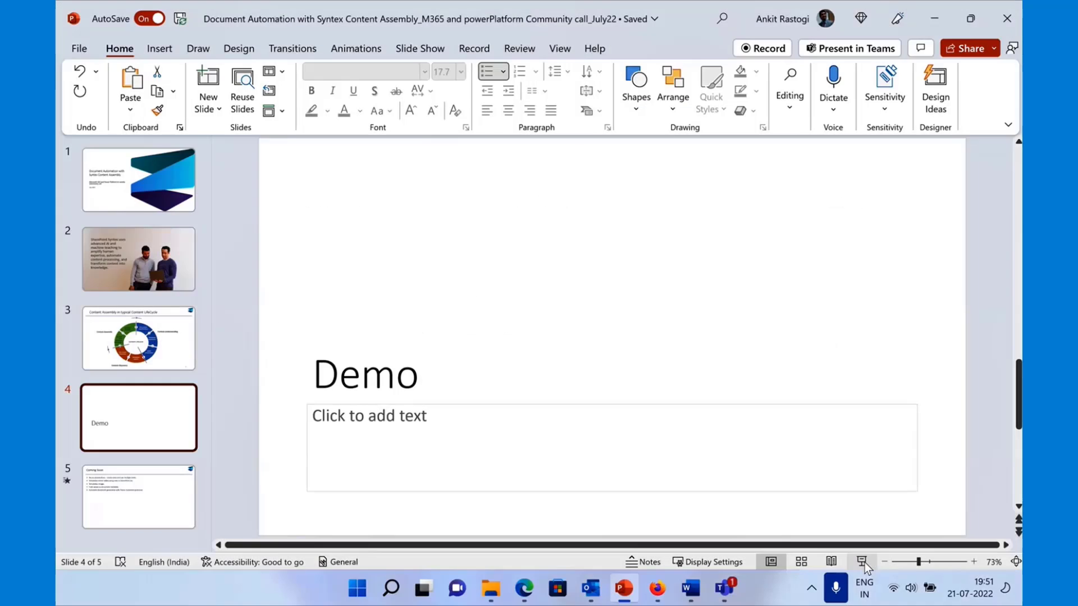
- Present the deck full screen on the Coming Soon slide
{"action": "left_click", "coordinate": [861, 561]}
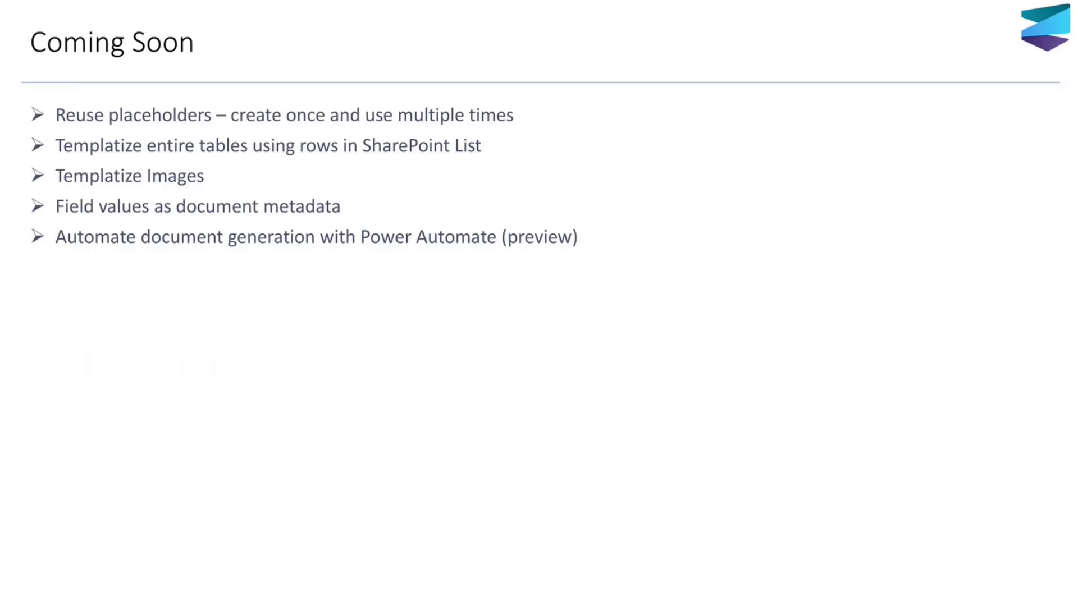